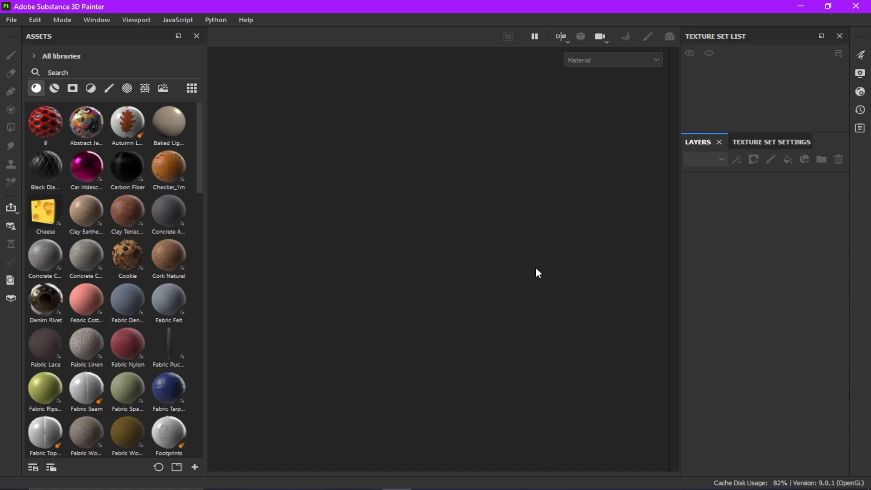
{"action": "mouse_move", "coordinate": [257, 105]}
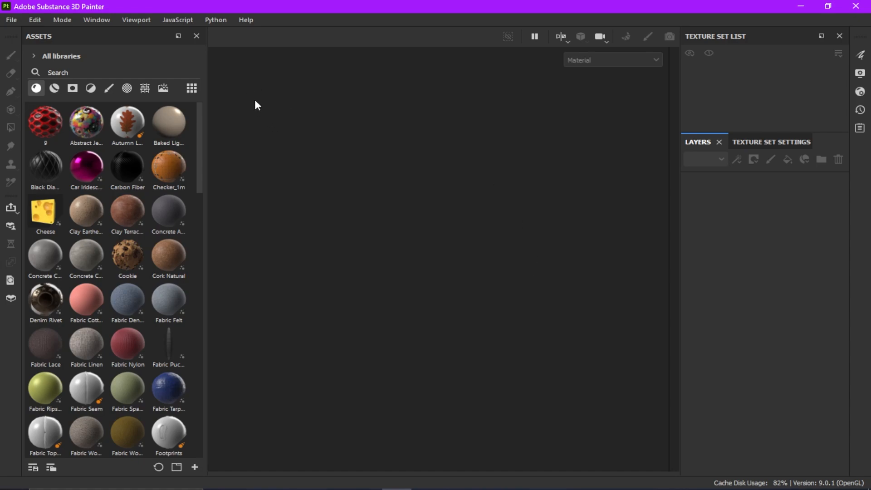
Step: Bring up the New project dialog from the File menu to review resolution and normal map format
{"action": "left_click", "coordinate": [10, 20]}
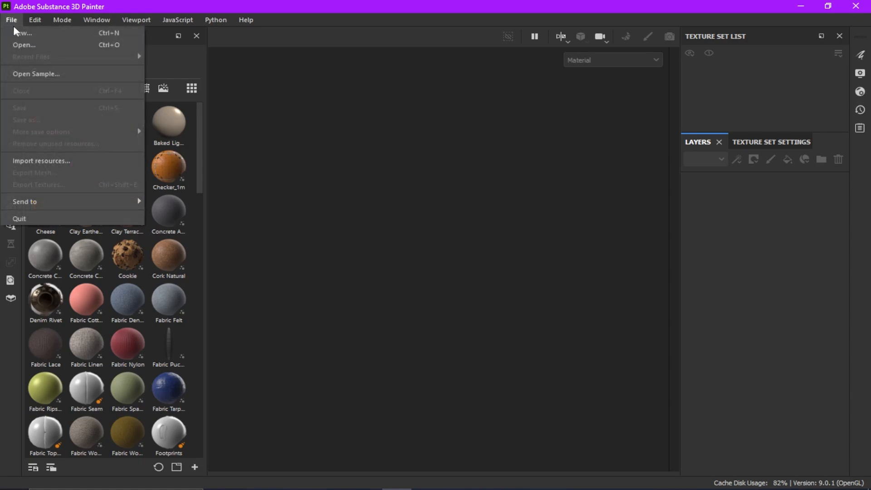
{"action": "left_click", "coordinate": [314, 188]}
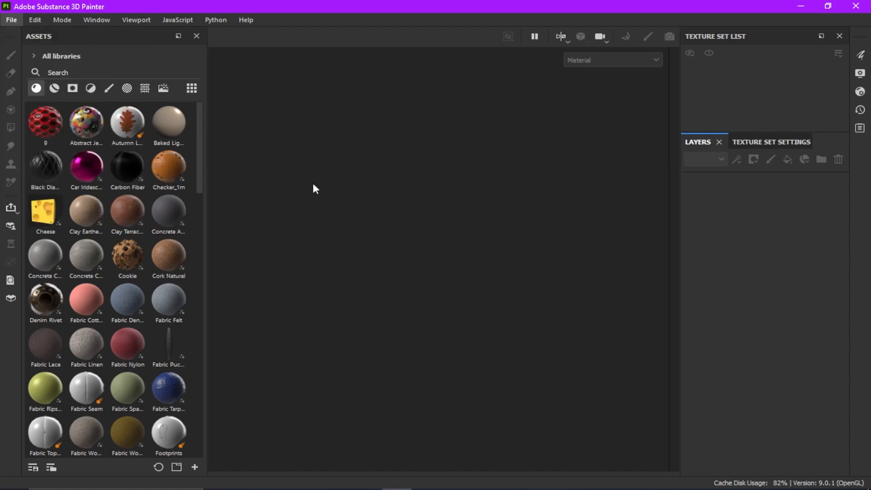
{"action": "left_click", "coordinate": [10, 19]}
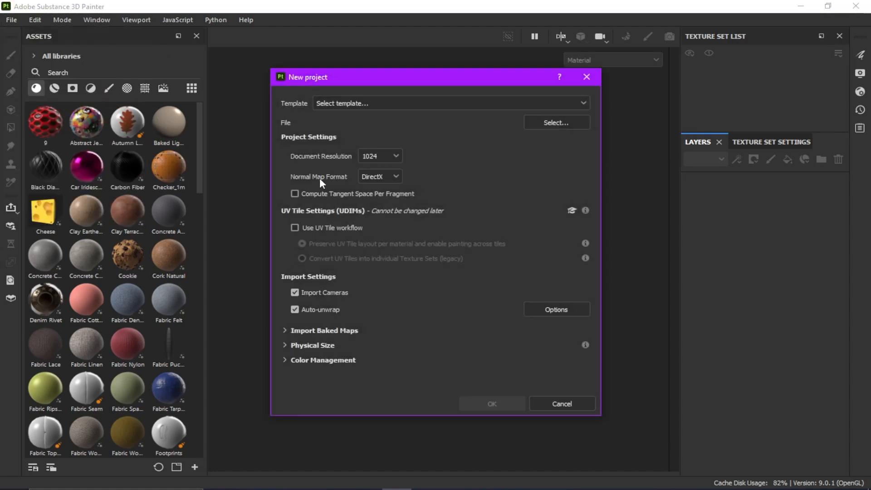
{"action": "left_click", "coordinate": [380, 156]}
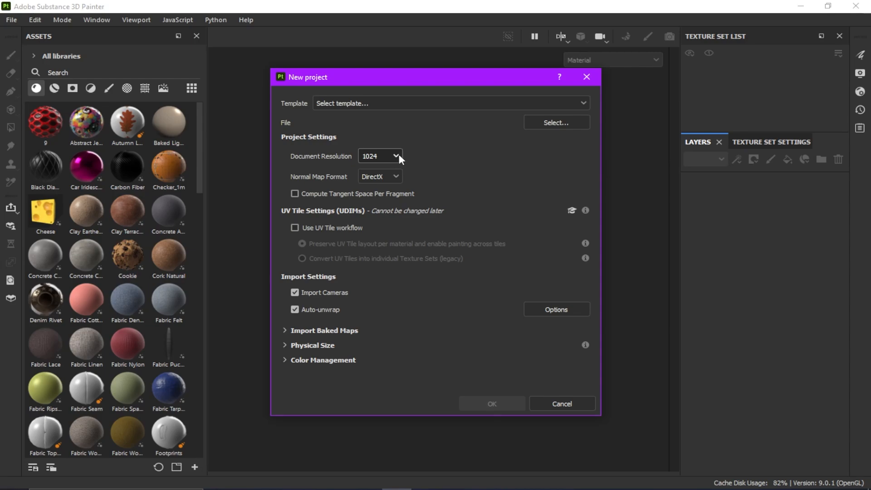
{"action": "mouse_move", "coordinate": [410, 149]}
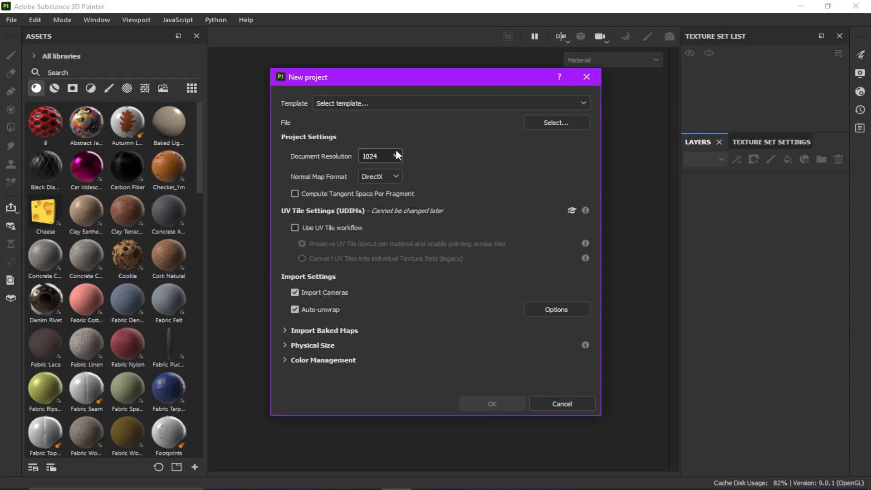
{"action": "mouse_move", "coordinate": [443, 142]}
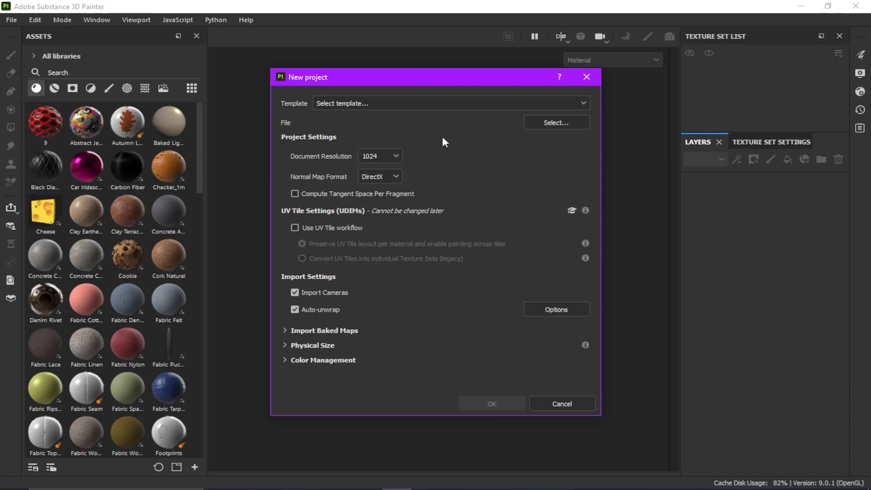
{"action": "mouse_move", "coordinate": [556, 122]}
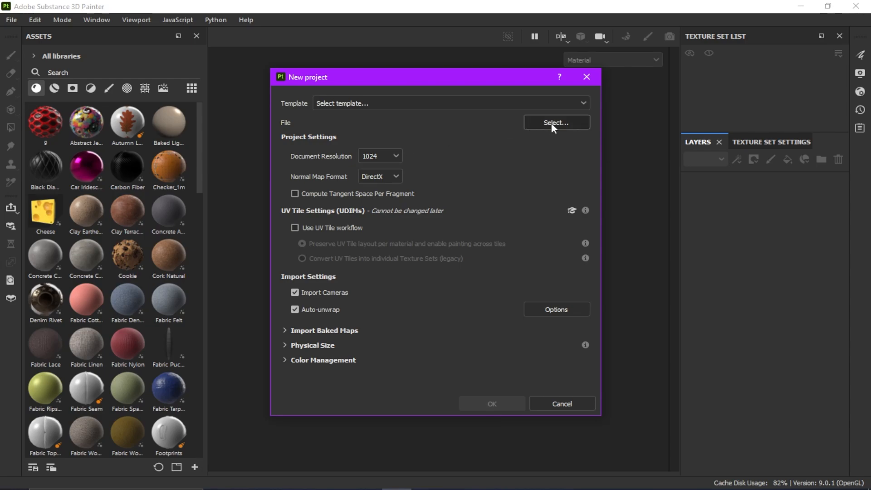
Step: Choose the MP5 mesh from Desktop/RUST and confirm creating the project
{"action": "left_click", "coordinate": [556, 123]}
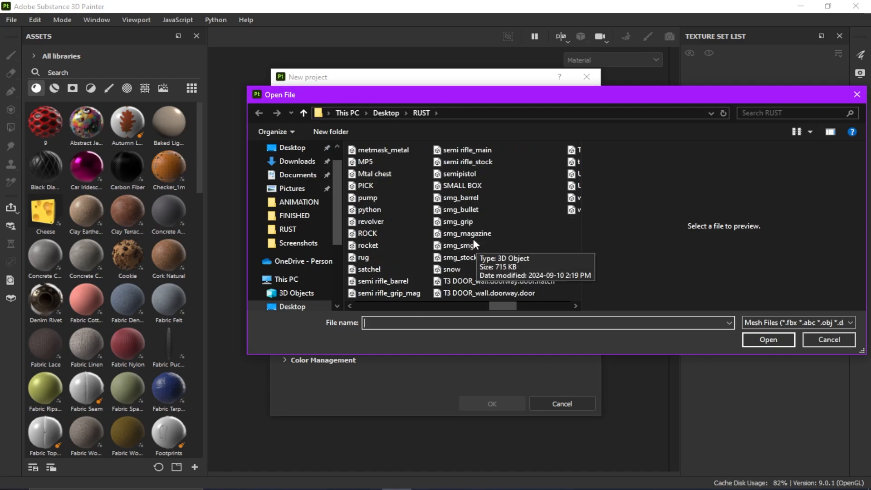
{"action": "scroll", "scroll_direction": "right", "scroll_amount": 3}
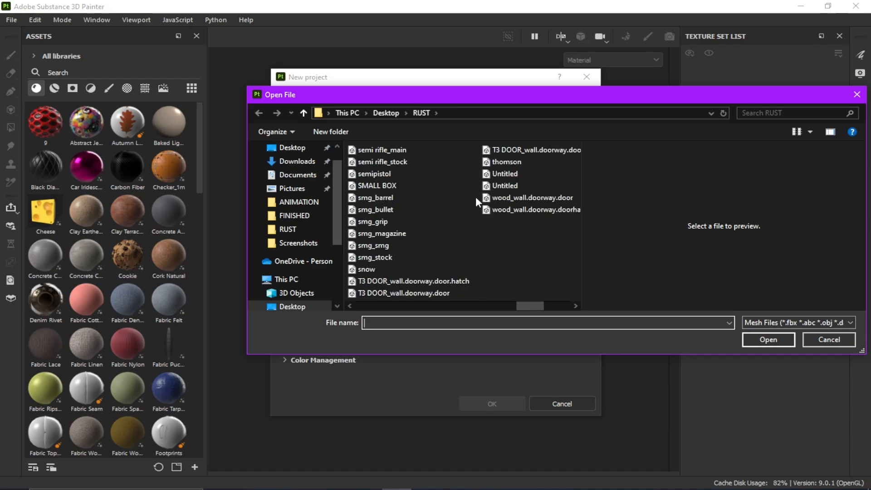
{"action": "scroll", "scroll_direction": "right", "scroll_amount": 3}
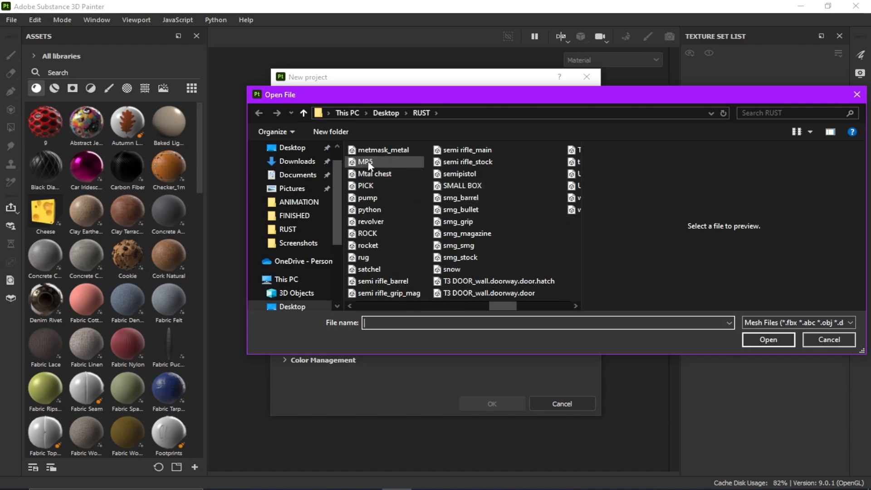
{"action": "left_click", "coordinate": [365, 161]}
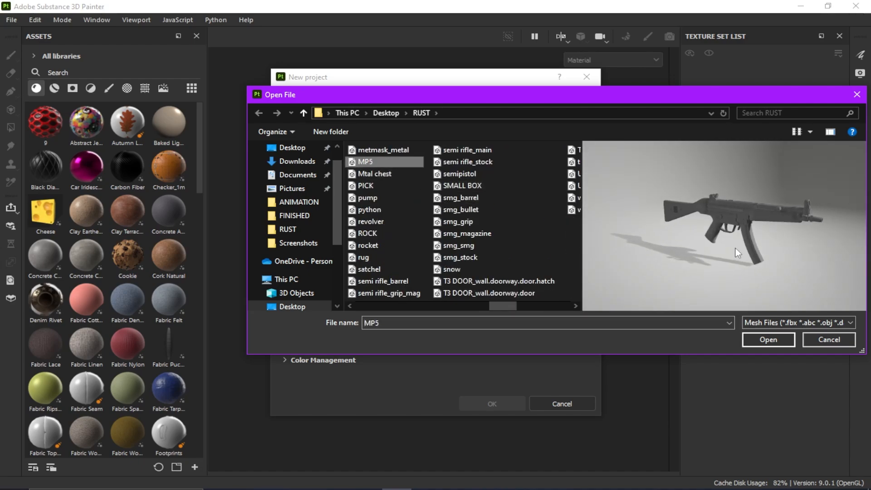
{"action": "left_click", "coordinate": [768, 339]}
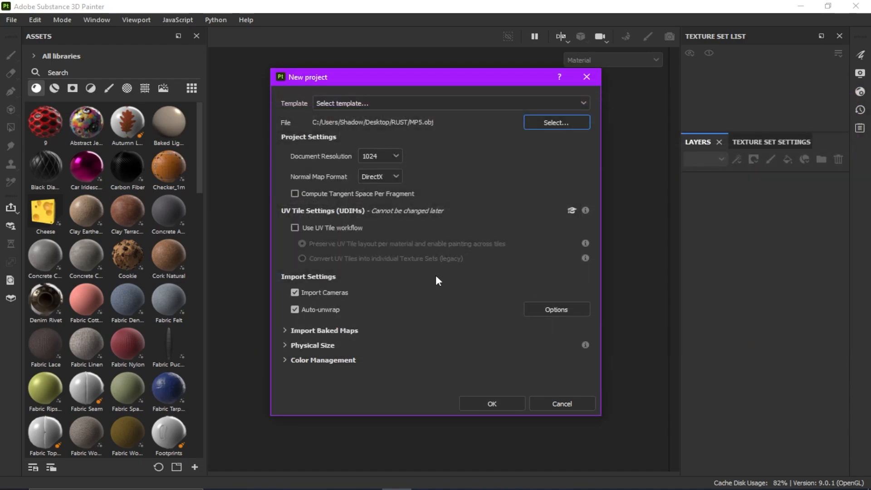
{"action": "left_click", "coordinate": [491, 403]}
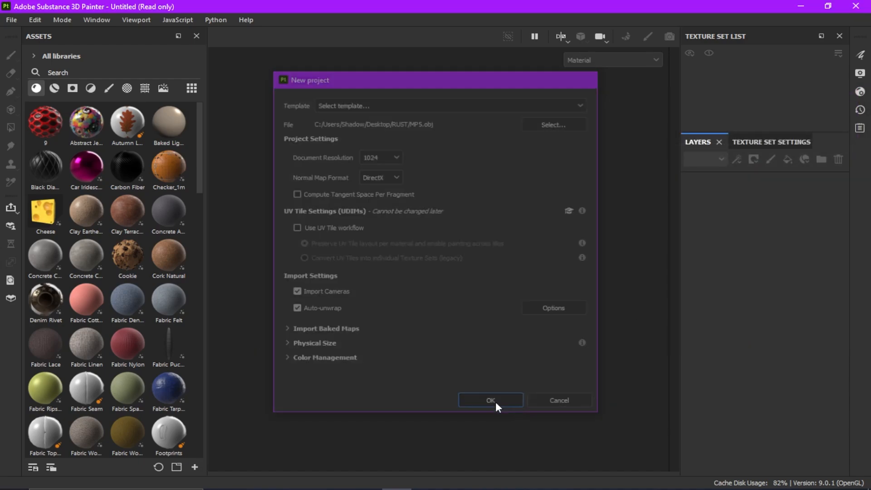
Step: Let the MP5 project load, then zoom the viewport onto the receiver and grip
{"action": "left_click", "coordinate": [490, 400]}
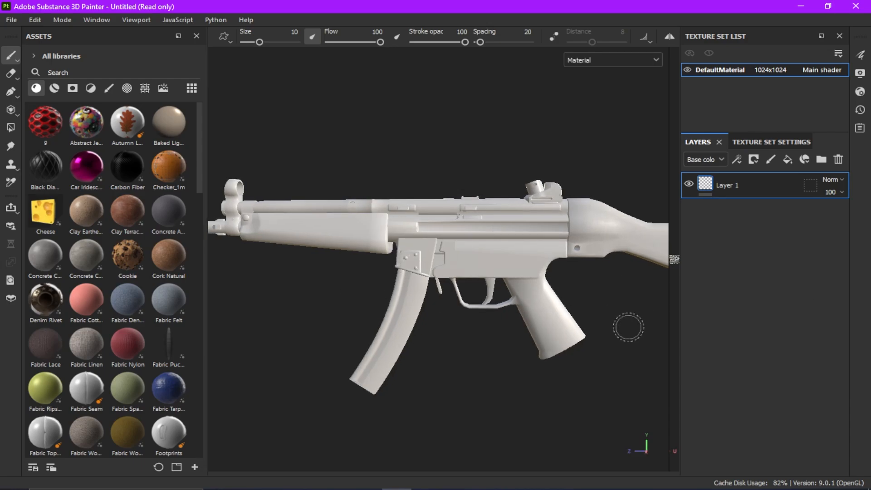
{"action": "mouse_move", "coordinate": [662, 338]}
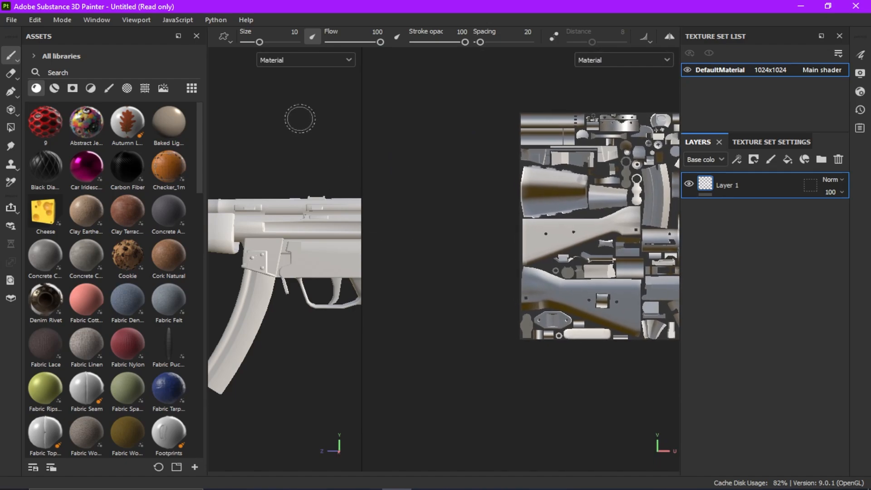
{"action": "left_click_drag", "start_coordinate": [361, 223], "coordinate": [606, 222]}
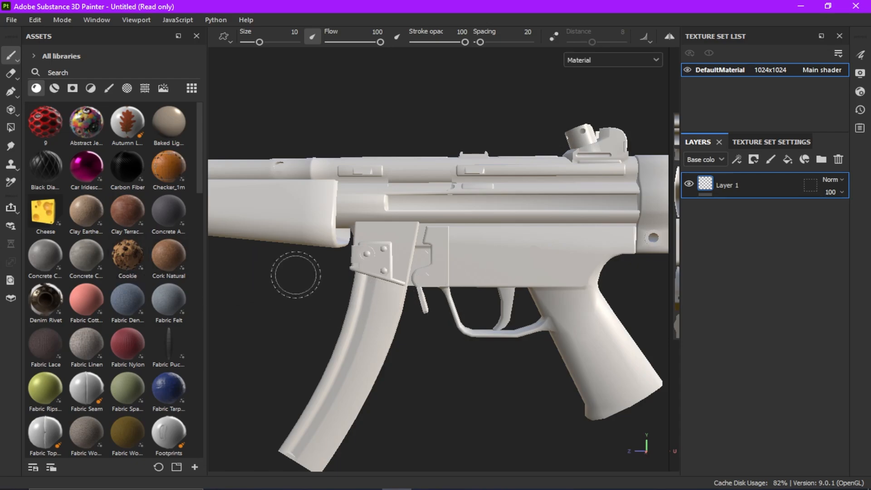
{"action": "mouse_move", "coordinate": [512, 213]}
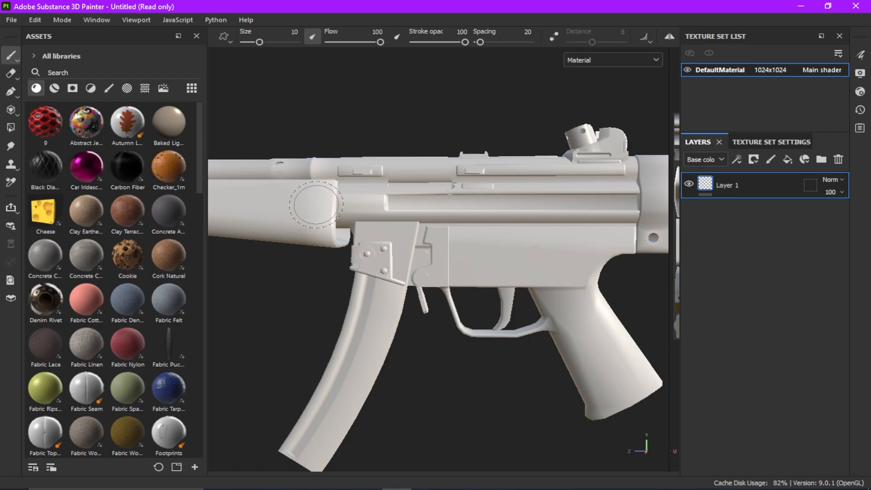
{"action": "mouse_move", "coordinate": [344, 208]}
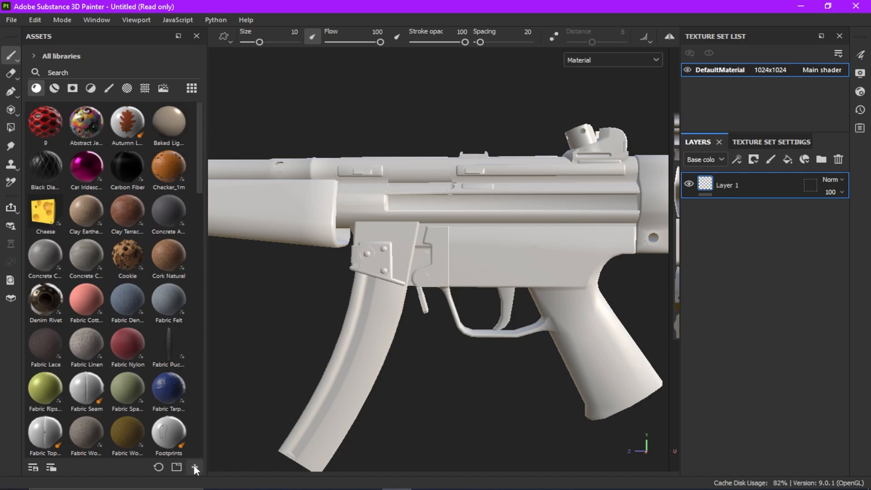
{"action": "left_click", "coordinate": [194, 467]}
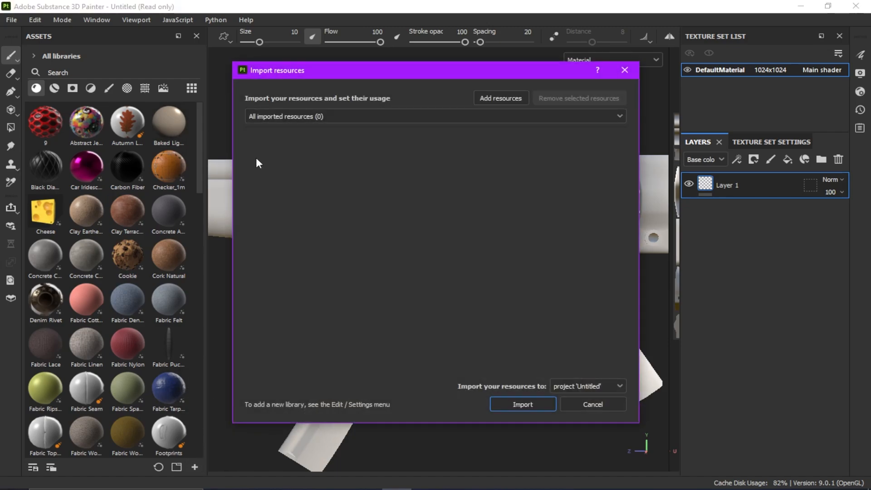
{"action": "left_click", "coordinate": [500, 98]}
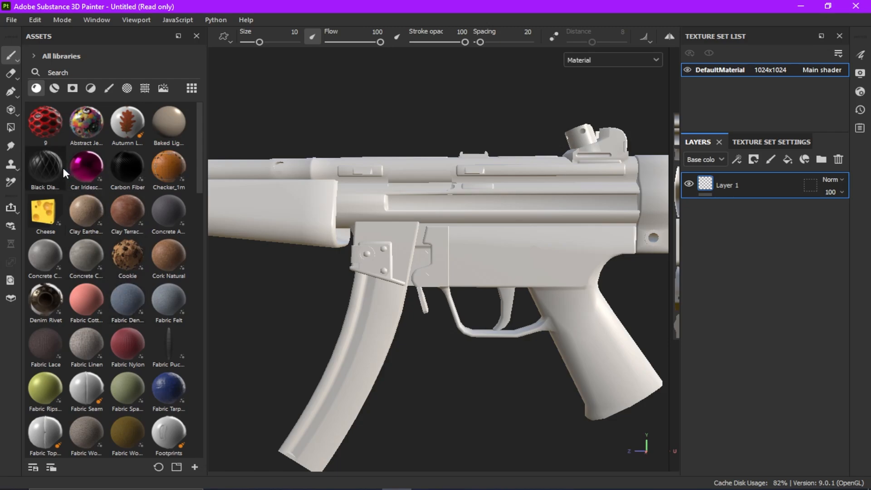
{"action": "mouse_move", "coordinate": [275, 213]}
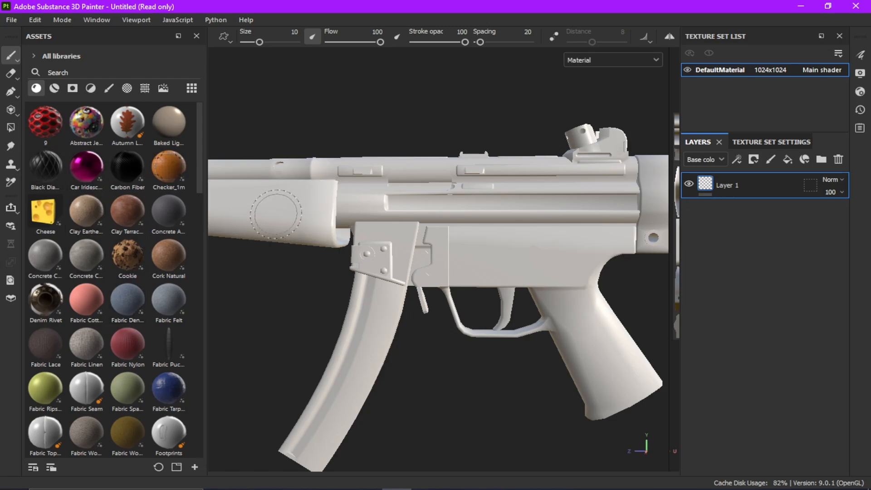
{"action": "mouse_move", "coordinate": [256, 203]}
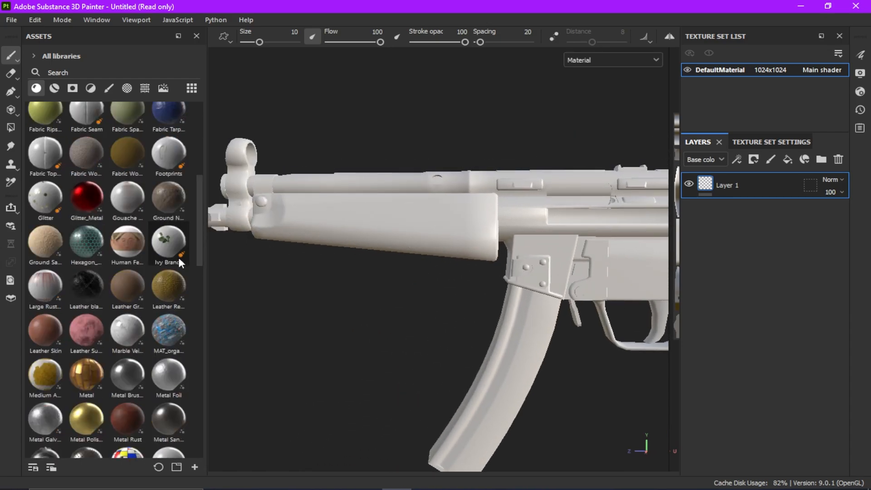
Step: Scroll the Assets library down toward the metal and plastic materials
{"action": "scroll", "scroll_direction": "down", "scroll_amount": 3}
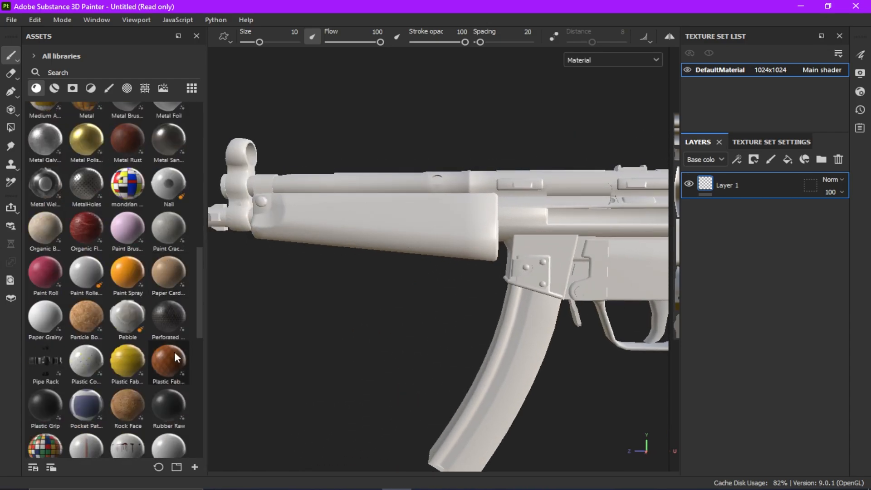
{"action": "mouse_move", "coordinate": [169, 361]}
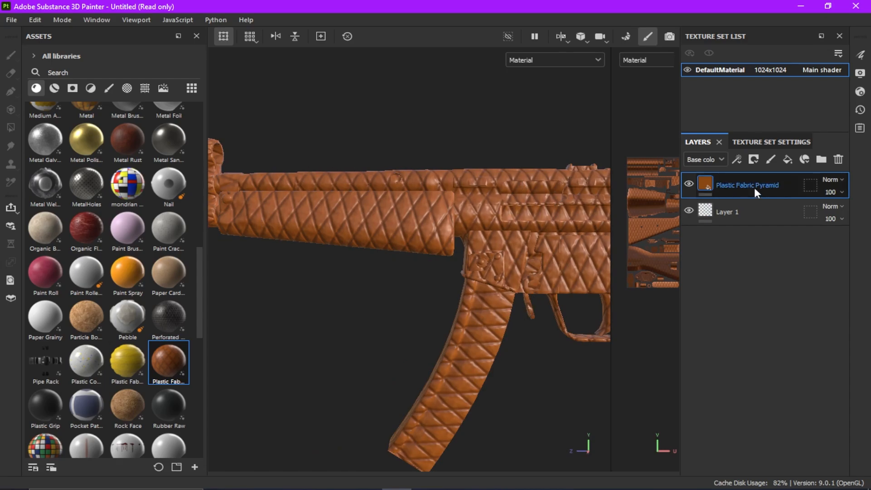
Step: Add a black mask to the Plastic Fabric Pyramid layer and paint it over the handguard
{"action": "left_click", "coordinate": [723, 185]}
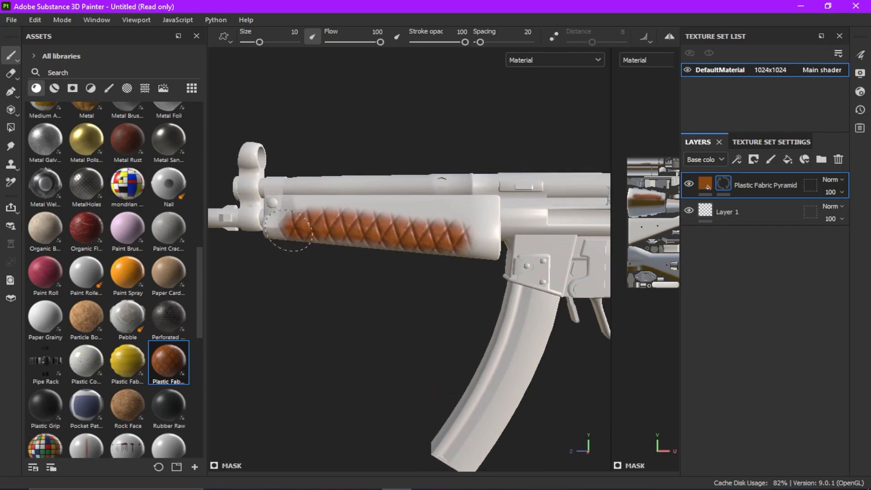
{"action": "left_click_drag", "start_coordinate": [292, 232], "coordinate": [439, 220]}
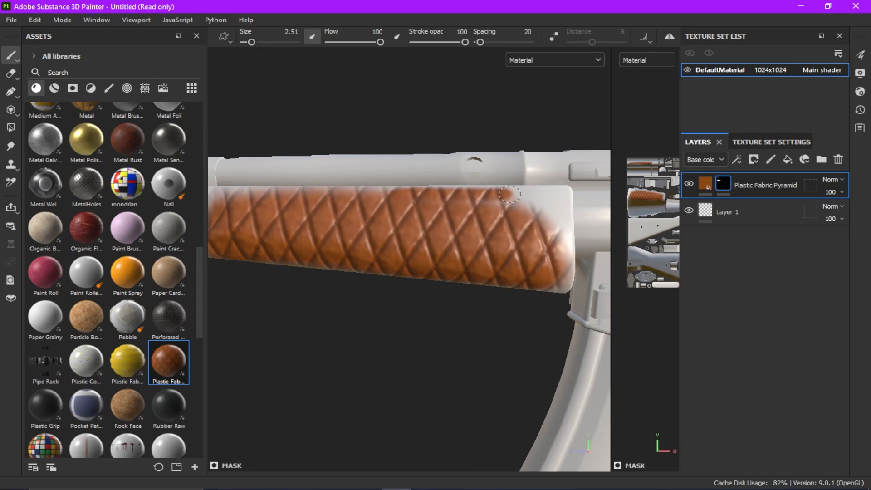
{"action": "left_click_drag", "start_coordinate": [508, 193], "coordinate": [561, 287]}
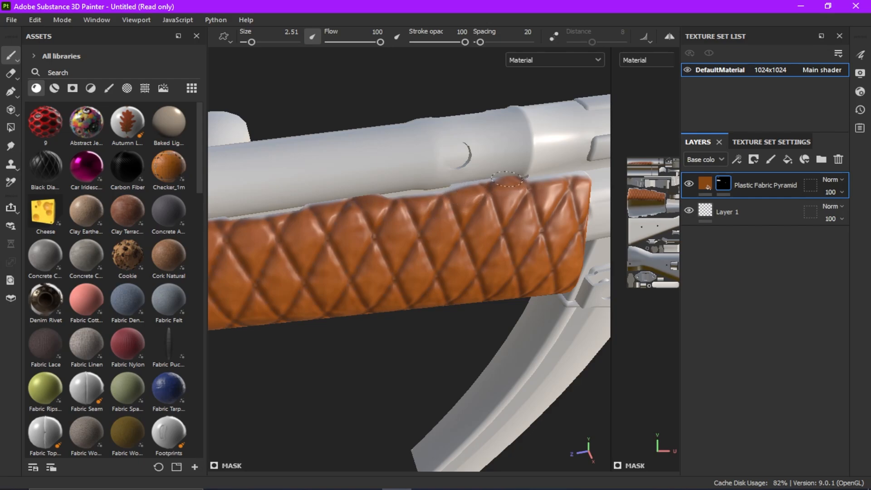
{"action": "mouse_move", "coordinate": [523, 188]}
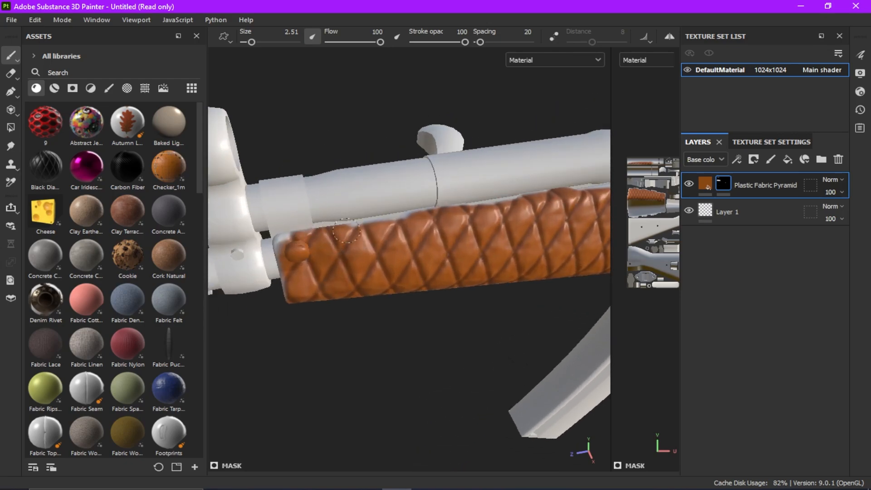
{"action": "mouse_move", "coordinate": [320, 239]}
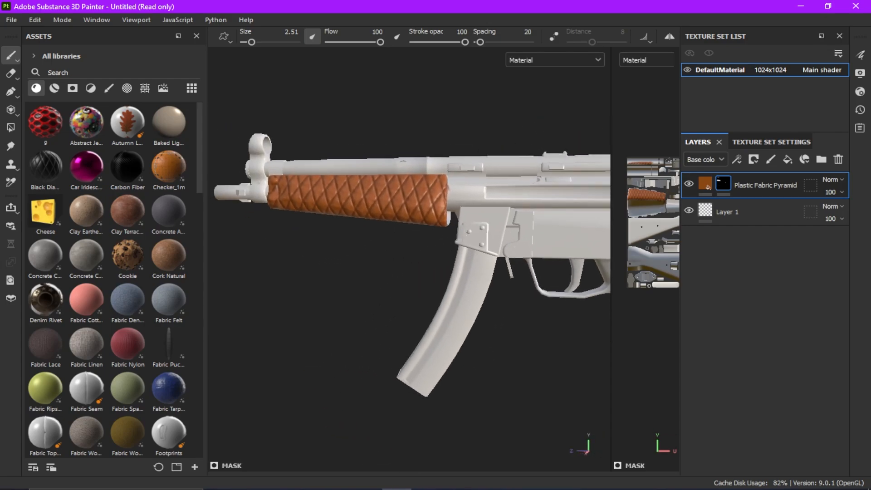
{"action": "mouse_move", "coordinate": [432, 260]}
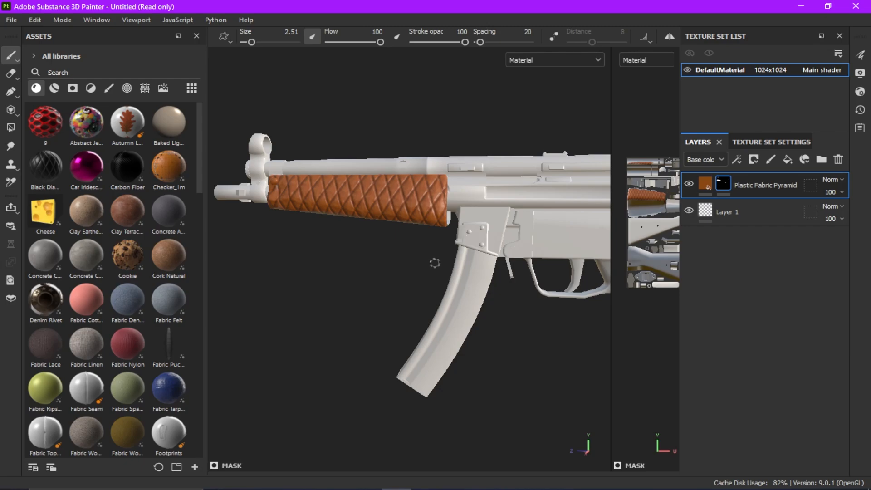
{"action": "mouse_move", "coordinate": [410, 255]}
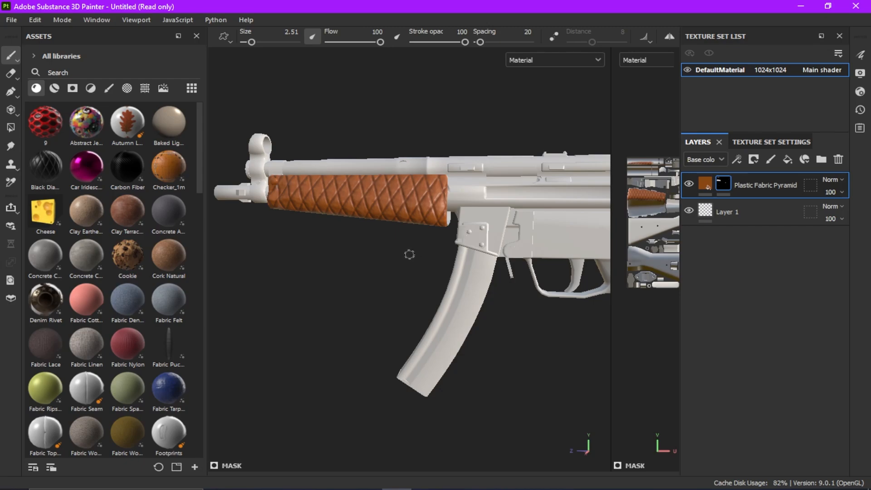
{"action": "mouse_move", "coordinate": [232, 361]}
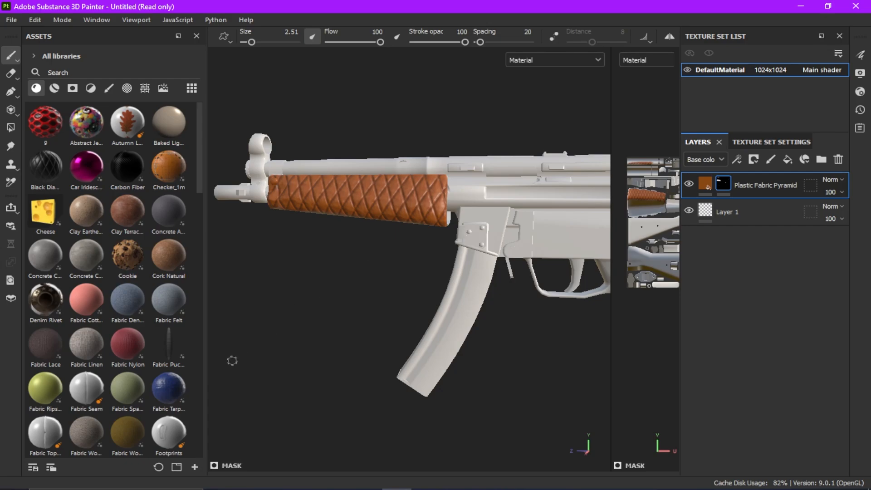
{"action": "mouse_move", "coordinate": [168, 392]}
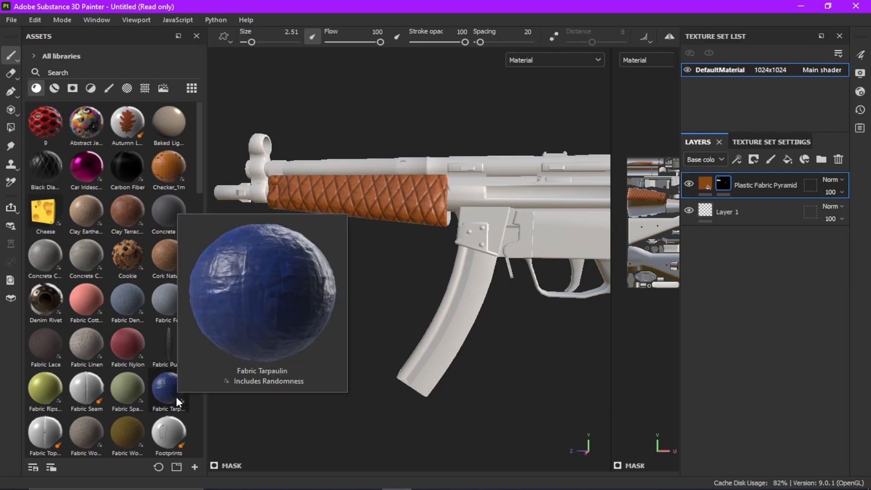
{"action": "mouse_move", "coordinate": [165, 405]}
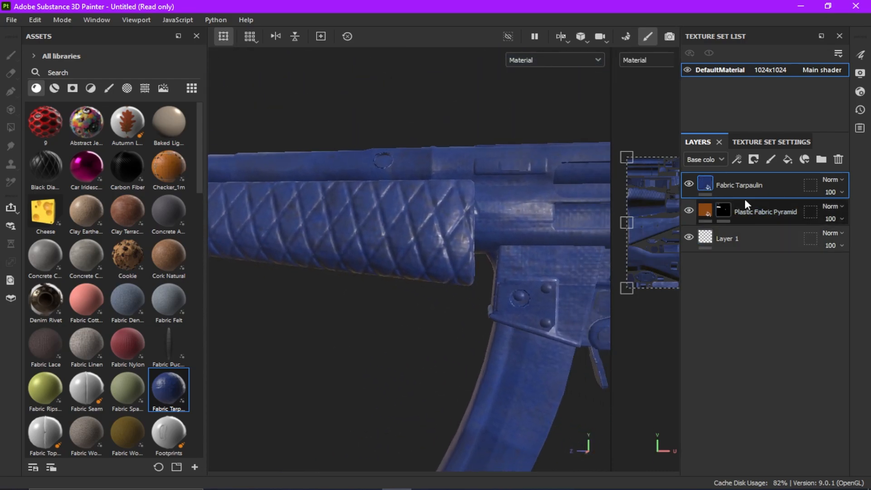
Step: Move the Plastic Fabric Pyramid layer above Fabric Tarpaulin, then select the tarpaulin layer
{"action": "left_click_drag", "start_coordinate": [765, 212], "coordinate": [766, 185]}
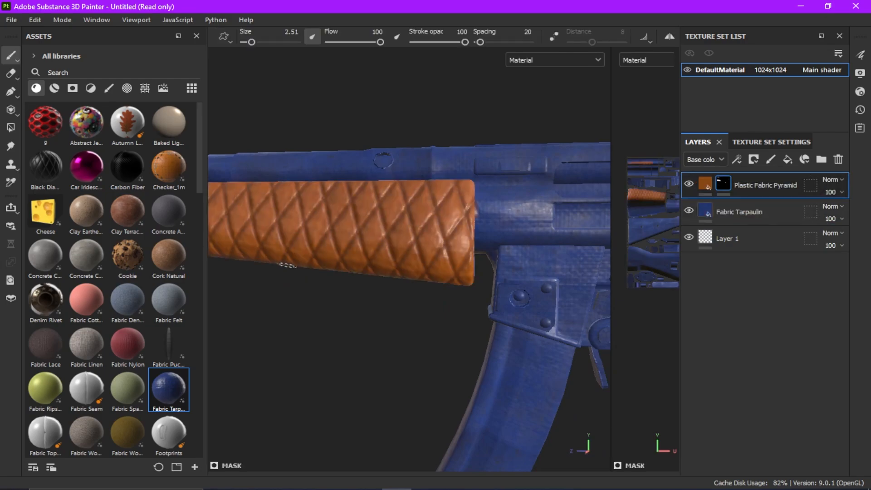
{"action": "mouse_move", "coordinate": [746, 196]}
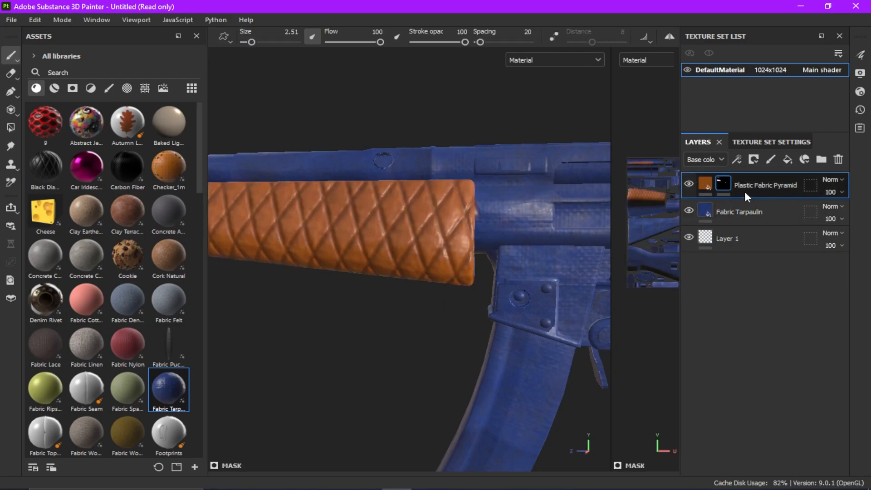
{"action": "left_click", "coordinate": [739, 212]}
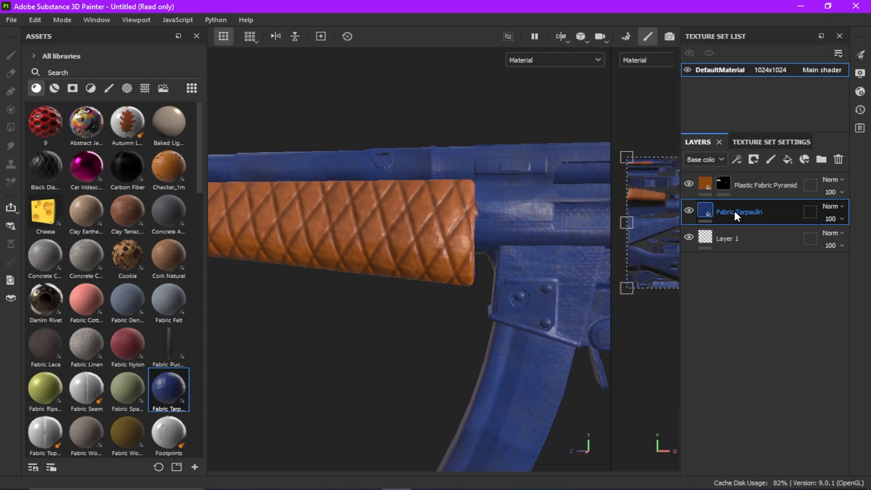
Step: Give Fabric Tarpaulin a black mask and paint blue over the entire stock
{"action": "right_click", "coordinate": [740, 212]}
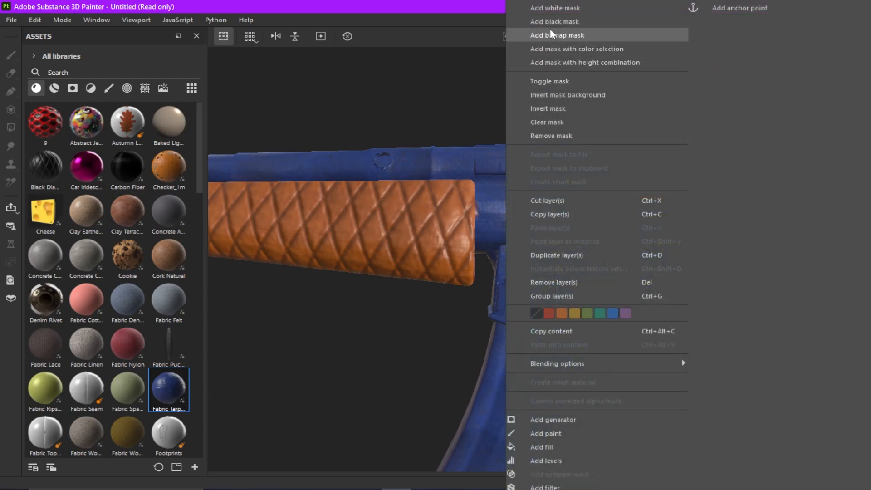
{"action": "left_click", "coordinate": [557, 35]}
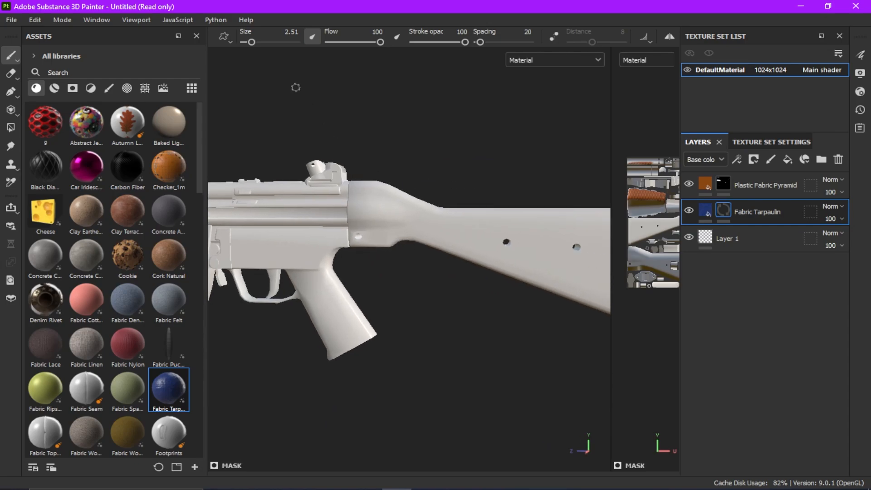
{"action": "left_click", "coordinate": [439, 213]}
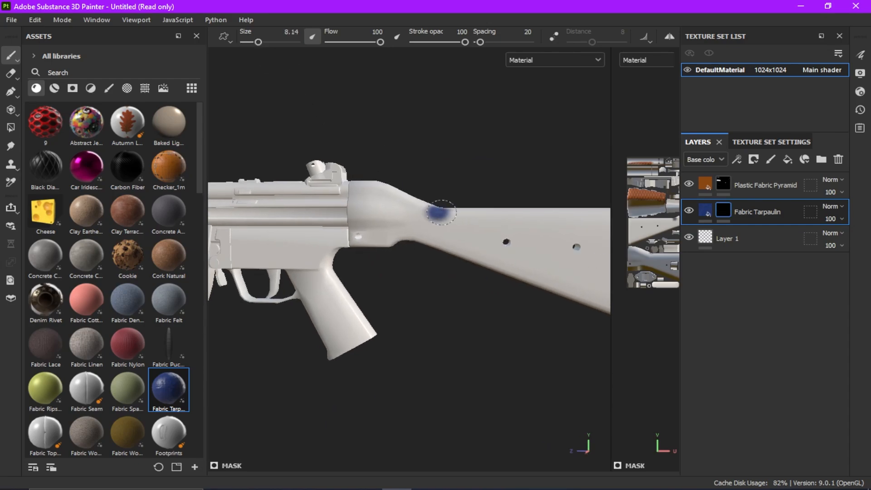
{"action": "left_click_drag", "start_coordinate": [442, 211], "coordinate": [453, 248]}
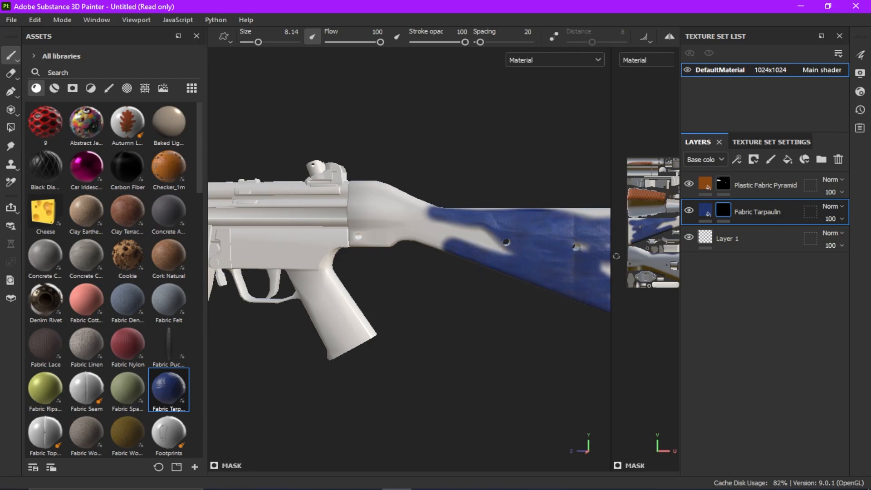
{"action": "left_click", "coordinate": [377, 235]}
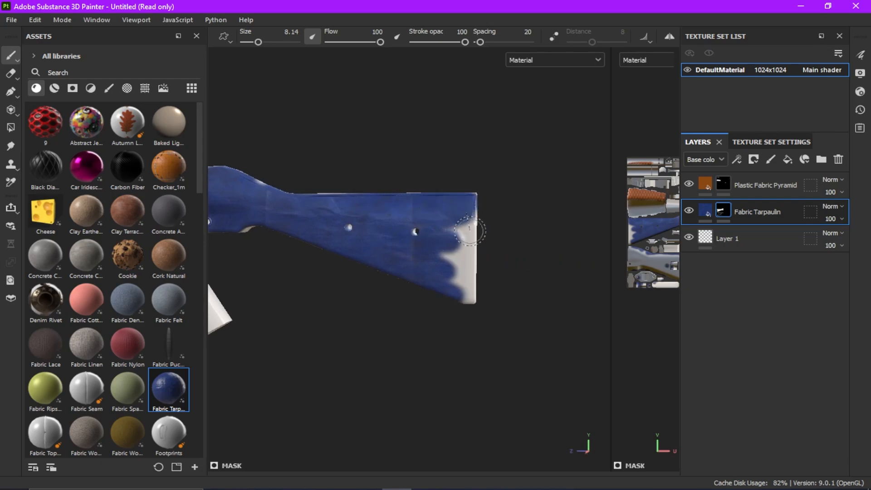
{"action": "left_click_drag", "start_coordinate": [469, 231], "coordinate": [469, 297]}
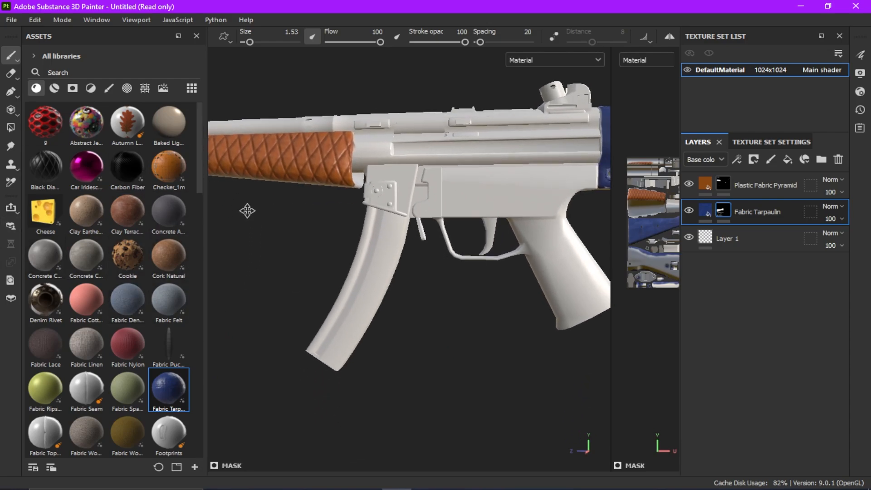
Step: Give the Silk Generic layer a black mask and paint the trigger red
{"action": "scroll", "scroll_direction": "down", "scroll_amount": 3}
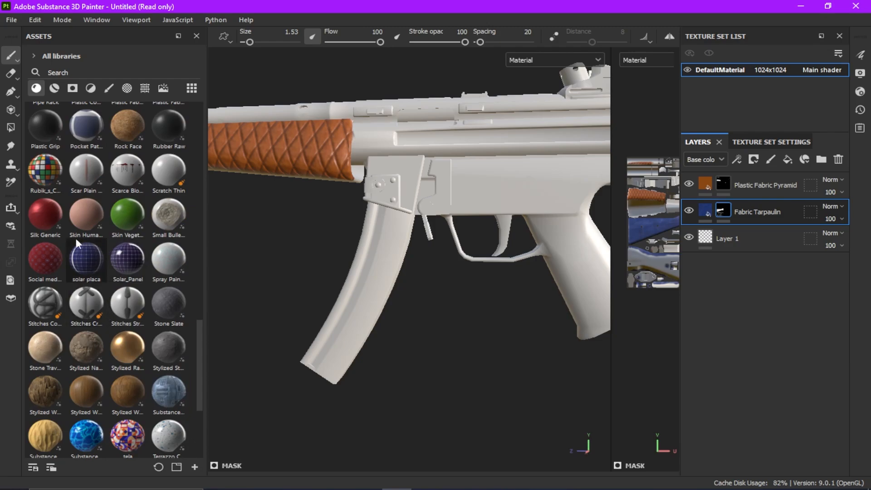
{"action": "mouse_move", "coordinate": [47, 227]}
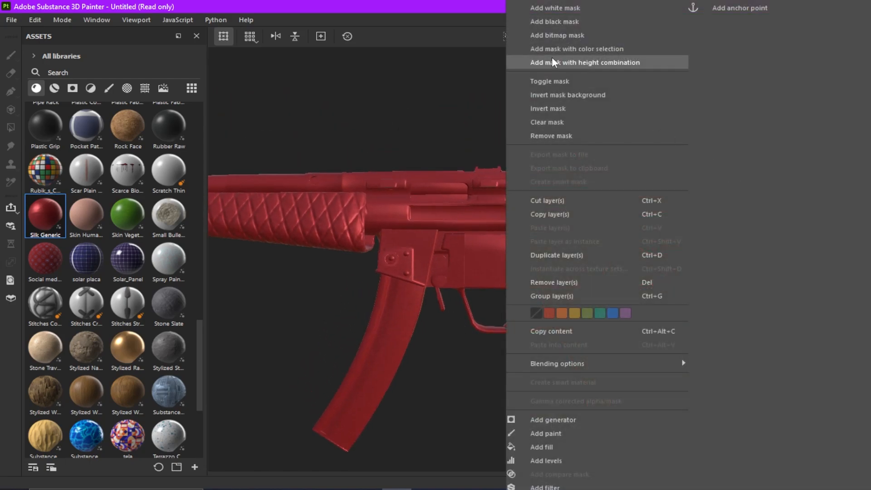
{"action": "left_click", "coordinate": [583, 62]}
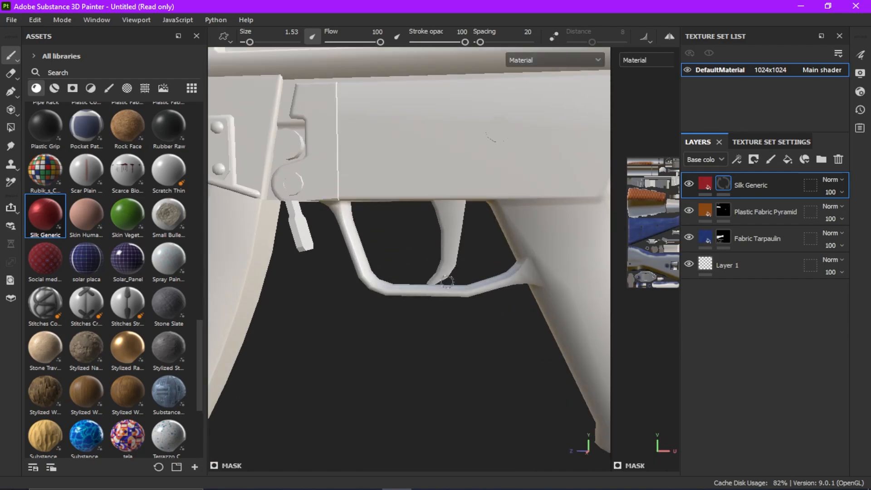
{"action": "left_click_drag", "start_coordinate": [461, 210], "coordinate": [431, 281]}
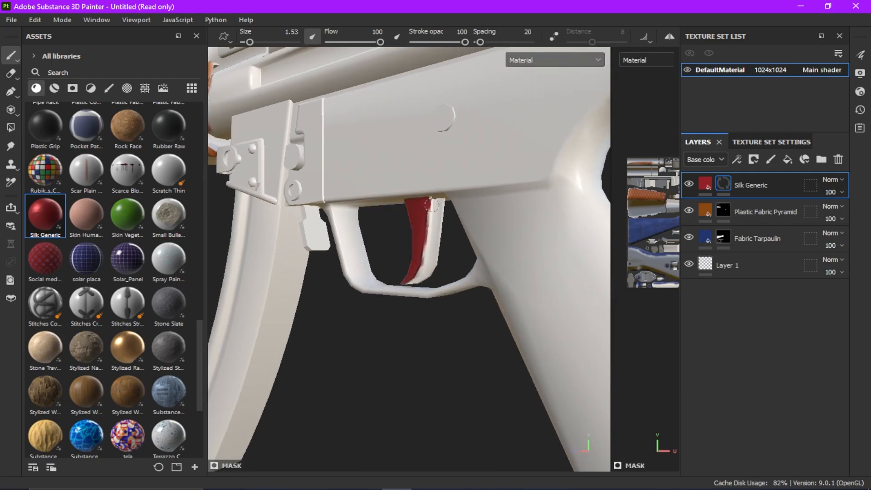
{"action": "left_click_drag", "start_coordinate": [431, 206], "coordinate": [425, 273]}
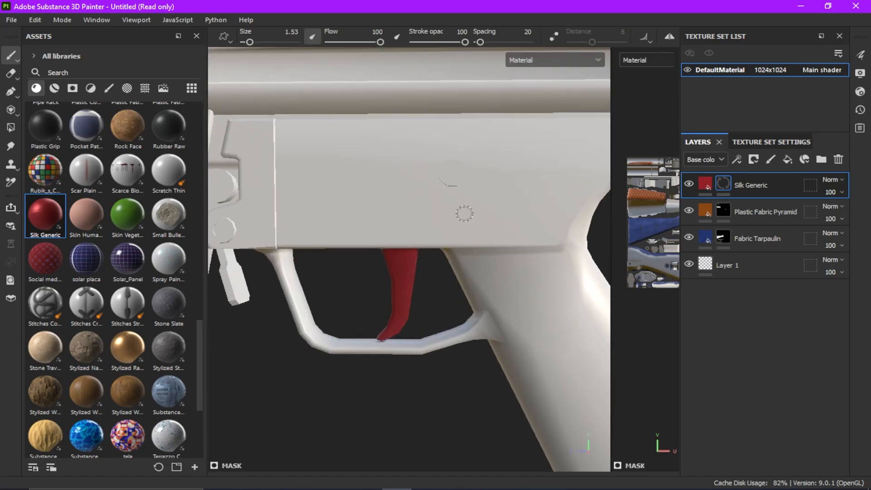
Step: Paint red dots on the receiver pin heads and bring the receiver and magazine closer
{"action": "left_click", "coordinate": [451, 178]}
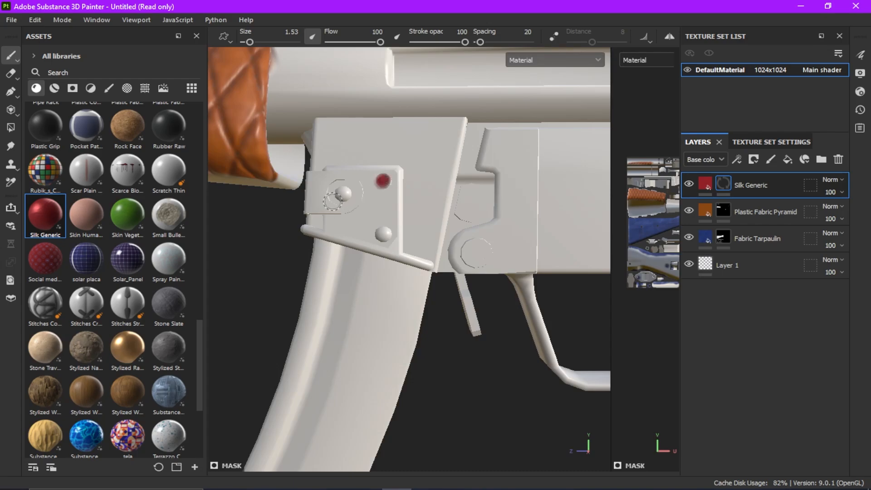
{"action": "left_click", "coordinate": [342, 195]}
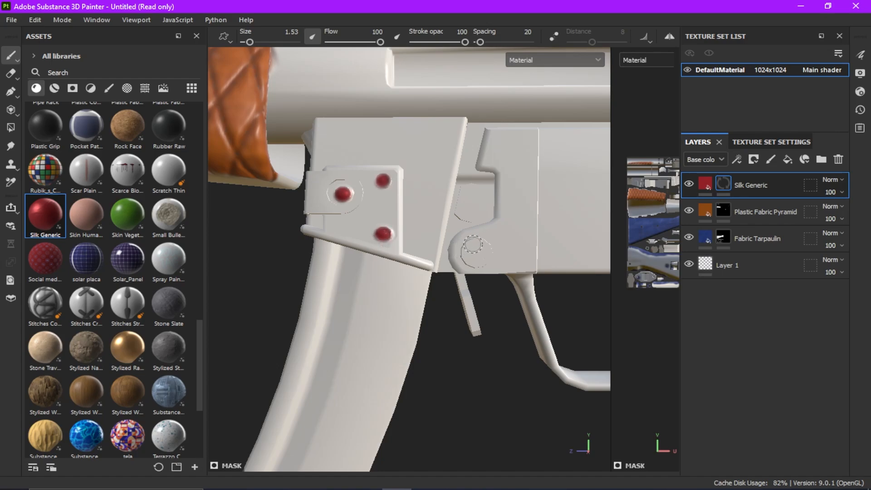
{"action": "left_click", "coordinate": [472, 253]}
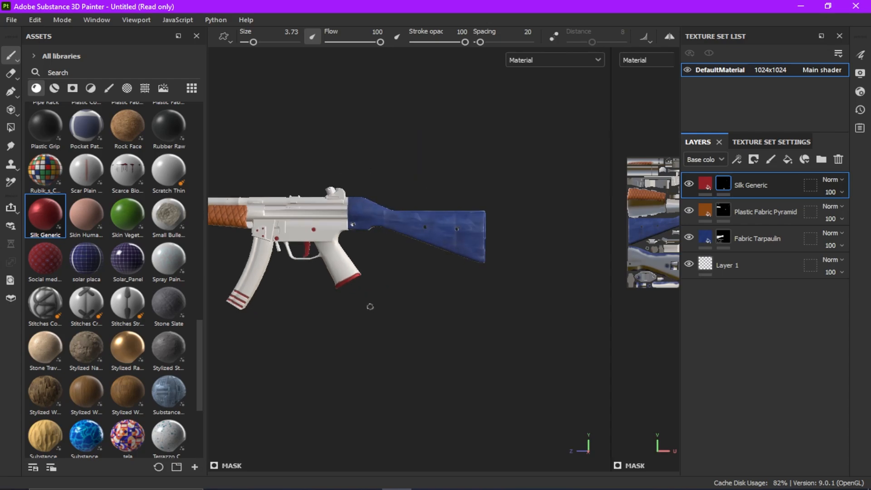
{"action": "left_click_drag", "start_coordinate": [370, 307], "coordinate": [559, 277]}
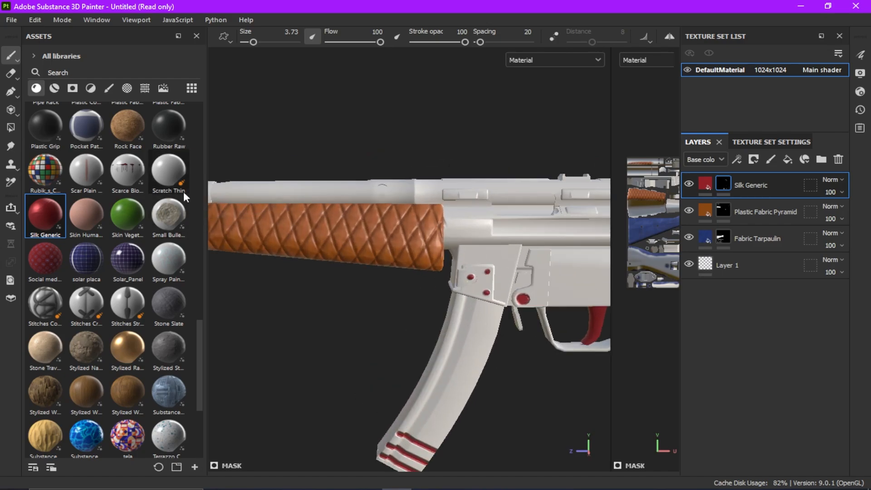
Step: Add a black-masked Skin Vegetation layer, painting green along the top rail and a straight receiver stripe
{"action": "left_click_drag", "start_coordinate": [127, 215], "coordinate": [417, 208]}
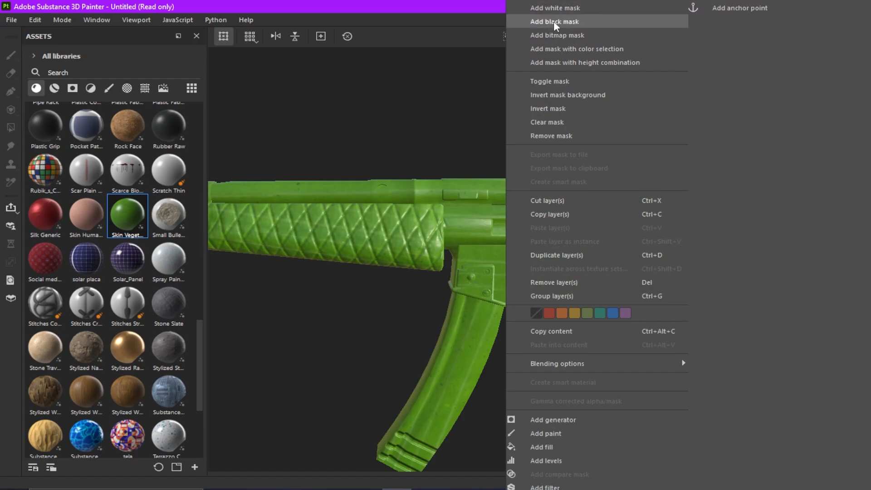
{"action": "left_click", "coordinate": [554, 21]}
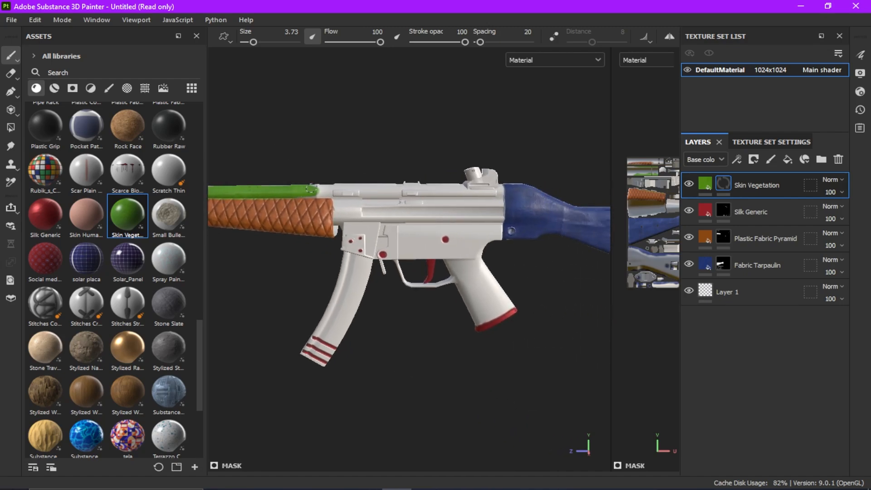
{"action": "left_click_drag", "start_coordinate": [310, 188], "coordinate": [450, 193]}
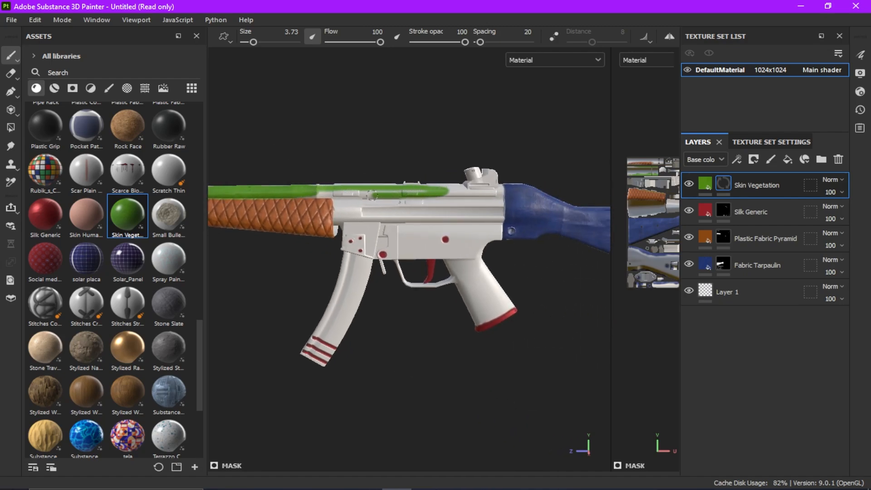
{"action": "left_click_drag", "start_coordinate": [300, 195], "coordinate": [444, 192]}
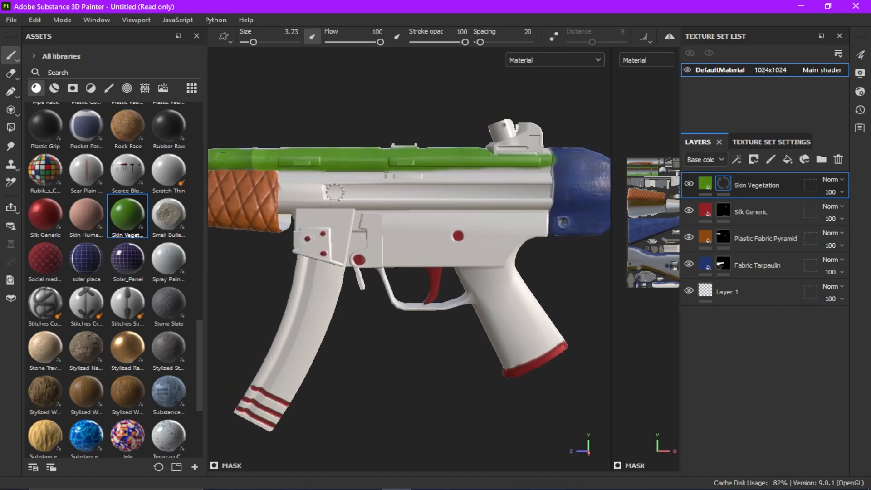
{"action": "key", "text": "shift"}
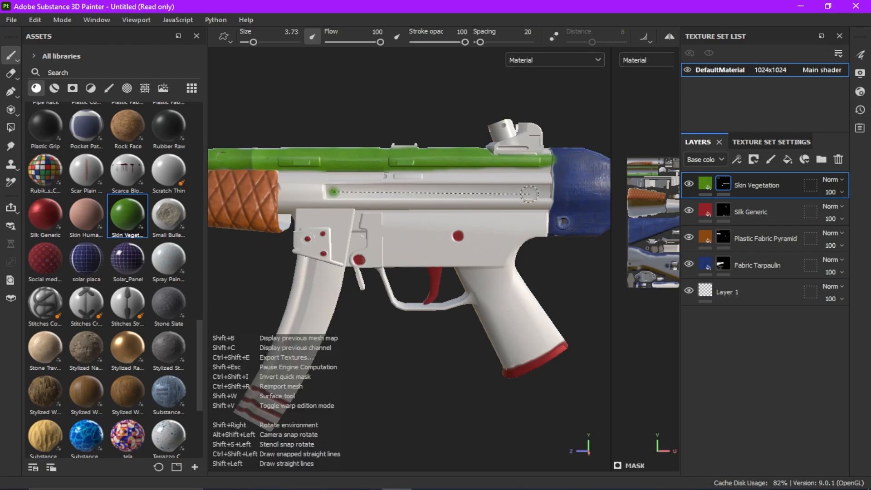
{"action": "left_click_drag", "start_coordinate": [333, 192], "coordinate": [545, 193]}
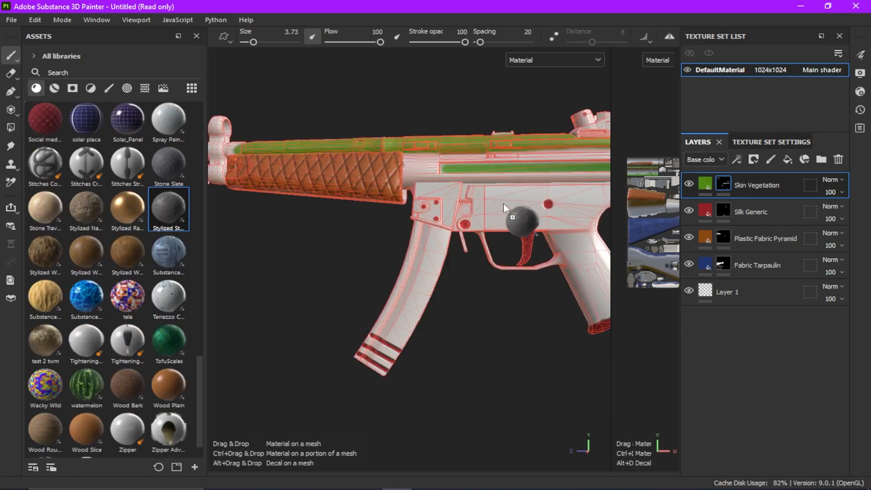
Step: Bring up the options menu for the new Stylized Stone layer
{"action": "right_click", "coordinate": [756, 185]}
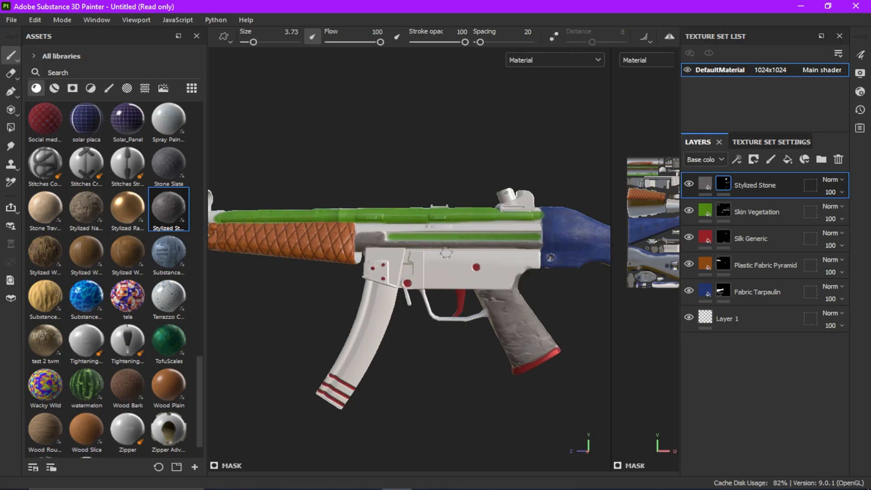
{"action": "mouse_move", "coordinate": [440, 253]}
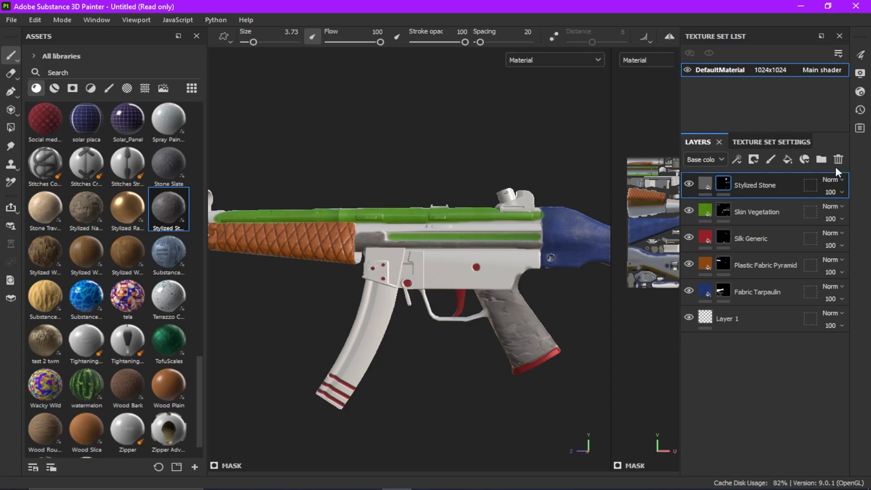
Step: Bake normal, ID, AO, curvature and position maps for DefaultMaterial, then resume painting
{"action": "left_click", "coordinate": [756, 212]}
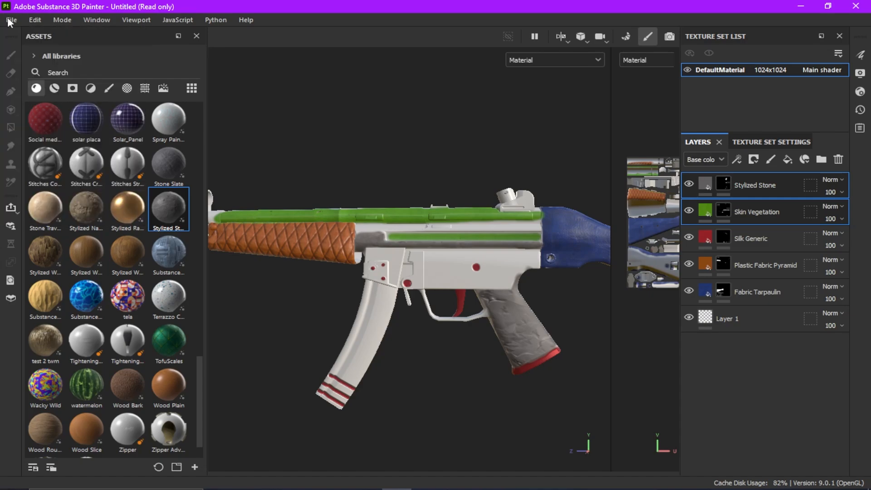
{"action": "left_click", "coordinate": [757, 142]}
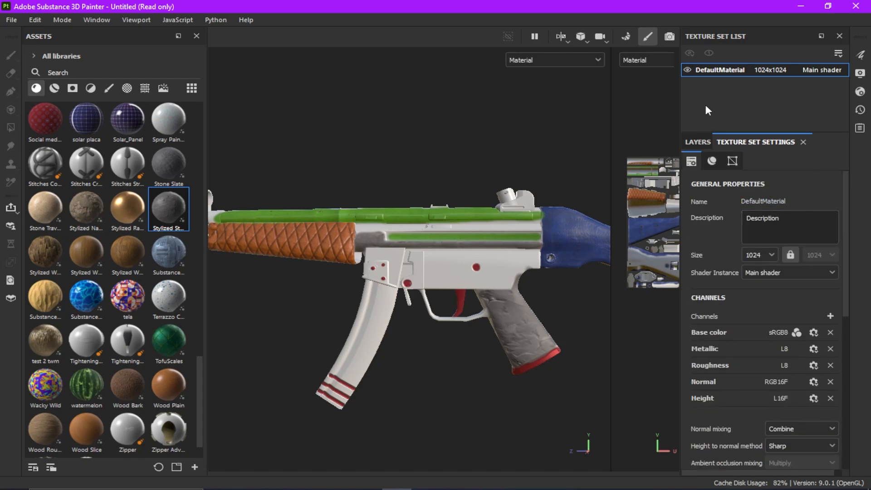
{"action": "left_click", "coordinate": [698, 141]}
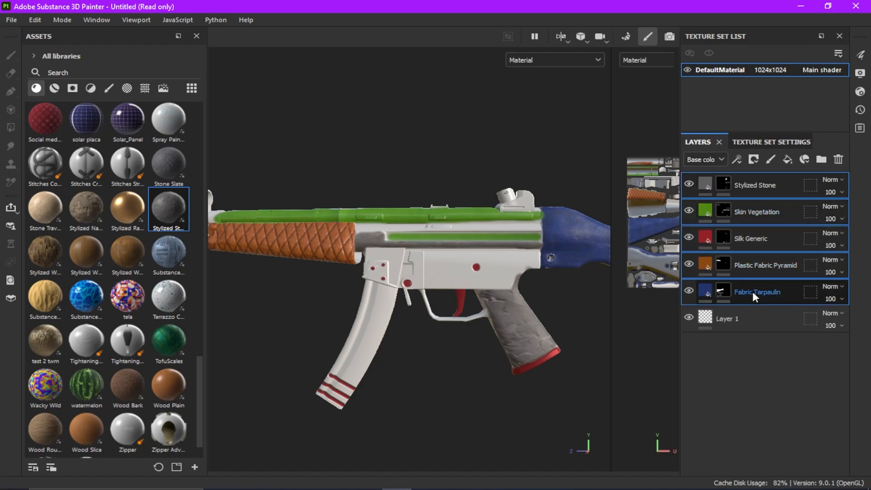
{"action": "left_click", "coordinate": [771, 141]}
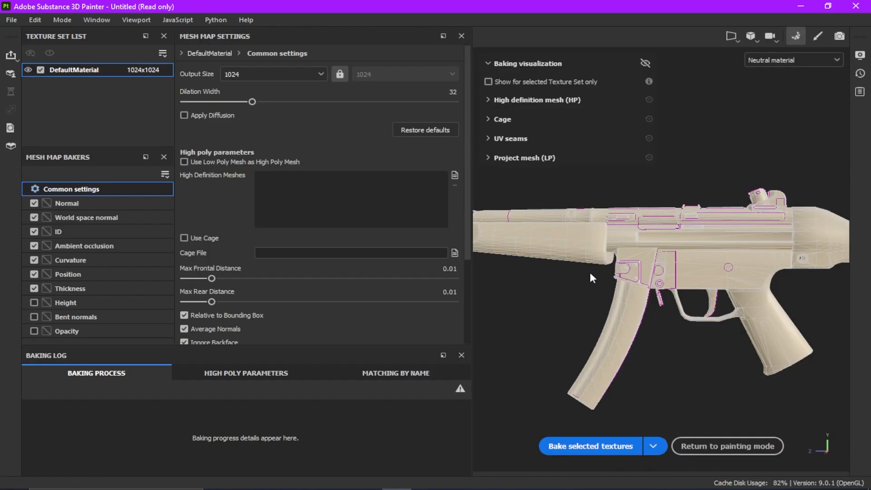
{"action": "left_click", "coordinate": [70, 288]}
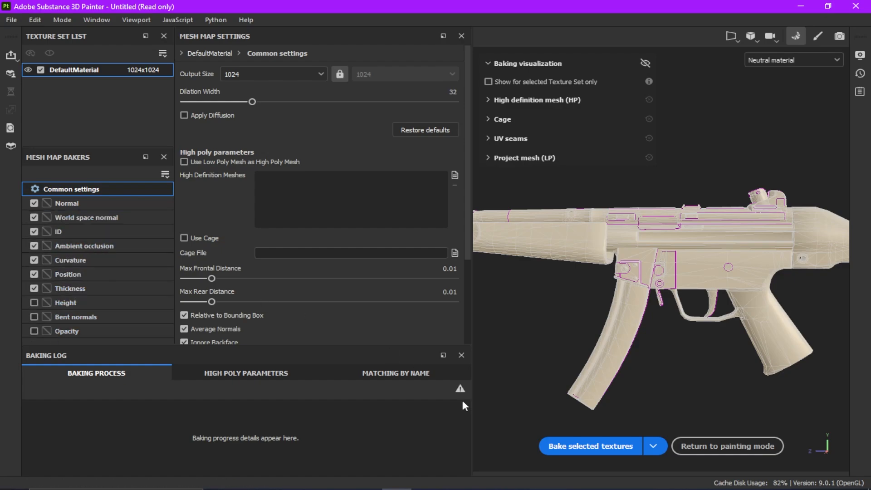
{"action": "left_click", "coordinate": [589, 446]}
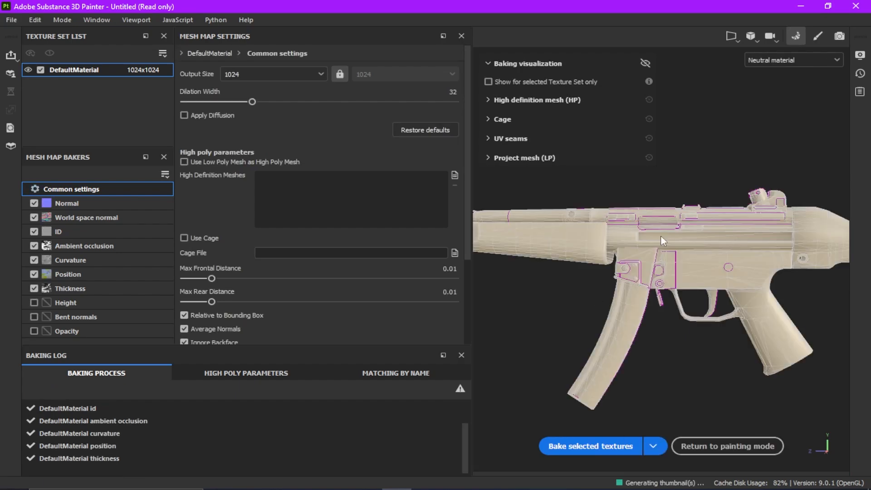
{"action": "mouse_move", "coordinate": [537, 303]}
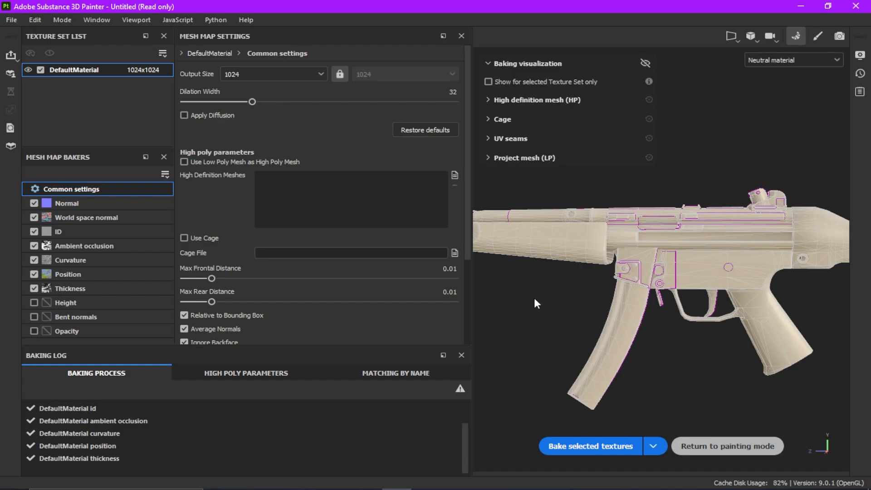
{"action": "left_click", "coordinate": [726, 446]}
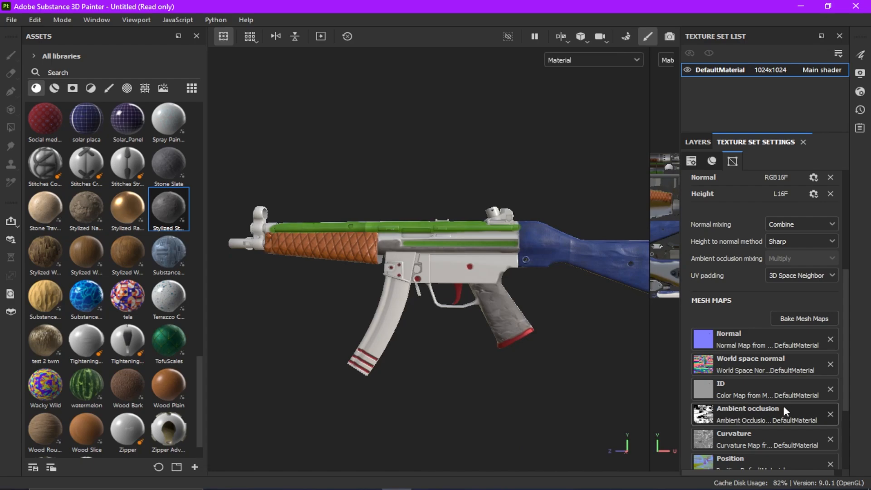
{"action": "mouse_move", "coordinate": [330, 194]}
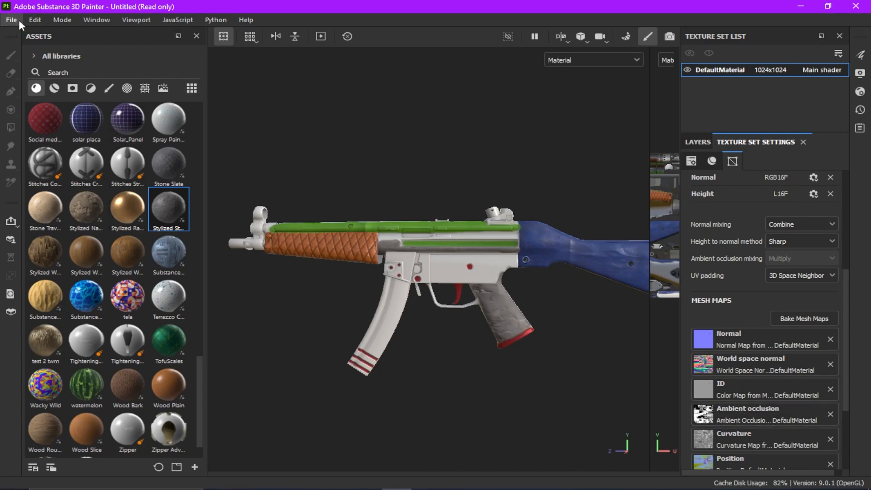
Step: Create a new mp52 folder inside RUST and set it as the export destination
{"action": "left_click", "coordinate": [10, 20]}
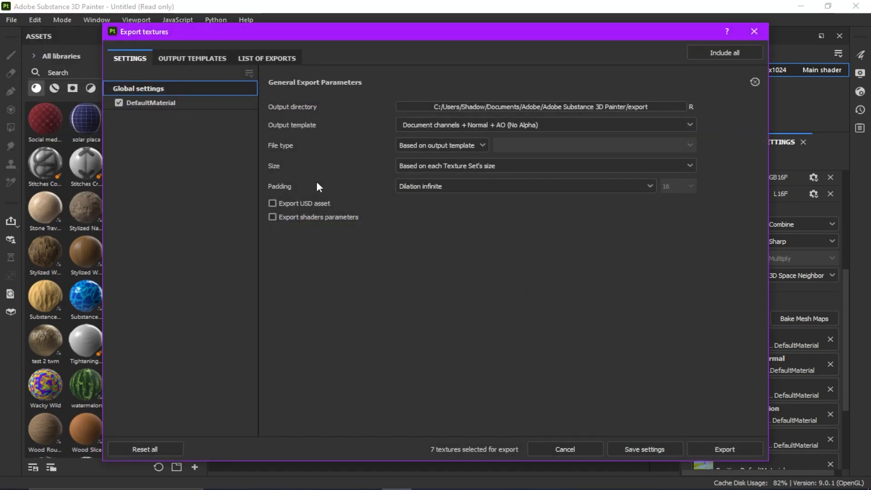
{"action": "mouse_move", "coordinate": [313, 172]}
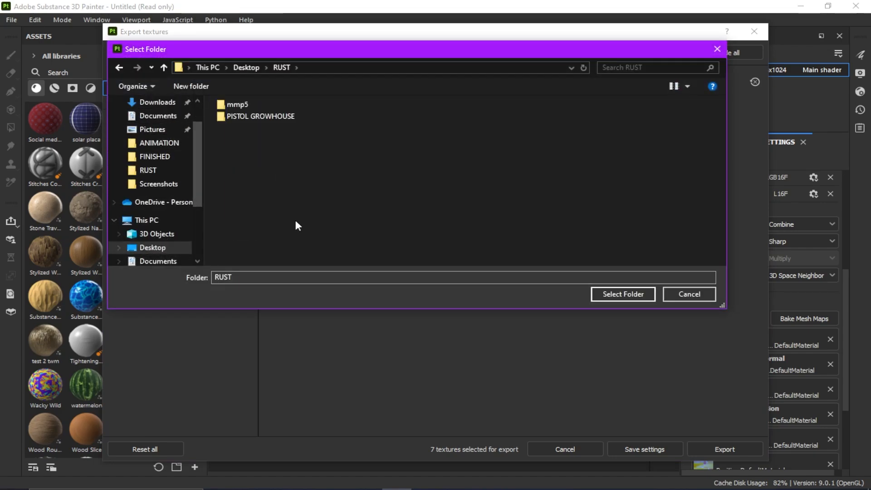
{"action": "right_click", "coordinate": [298, 225]}
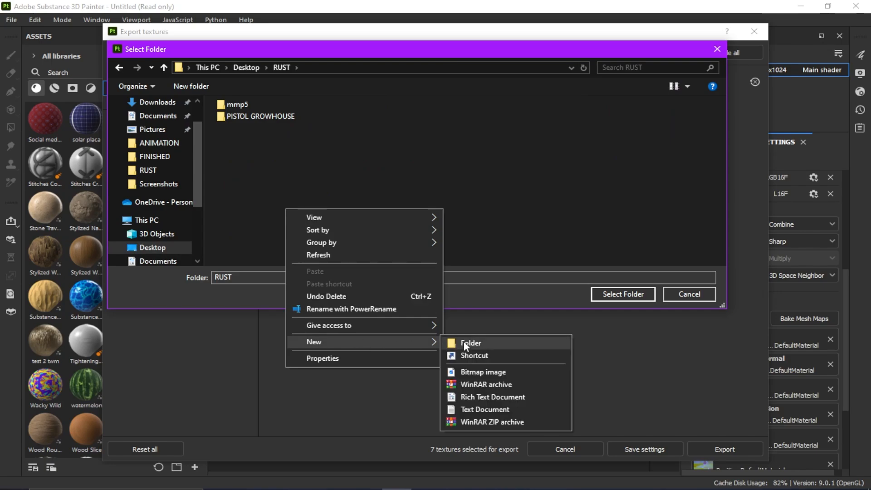
{"action": "left_click", "coordinate": [471, 343]}
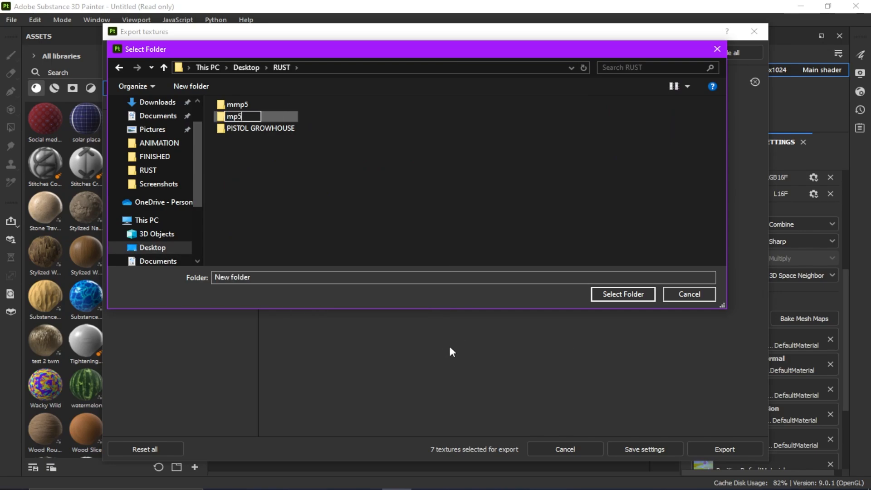
{"action": "type", "text": "2"}
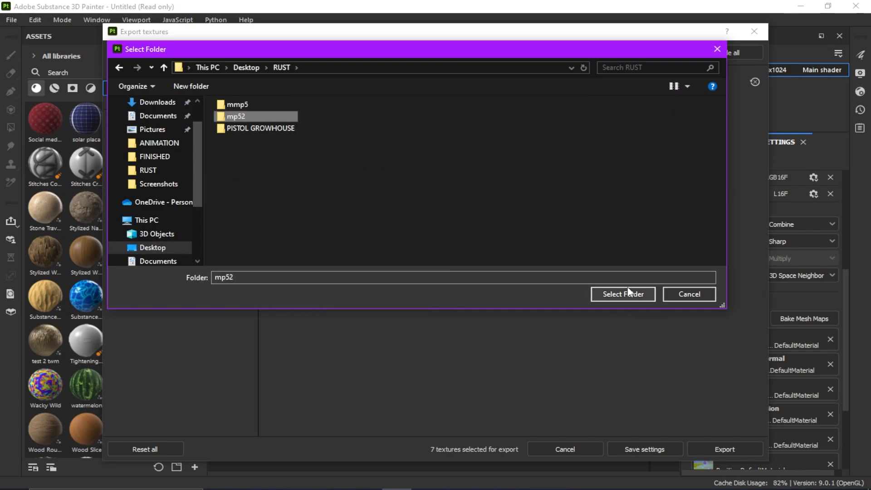
{"action": "left_click", "coordinate": [623, 294]}
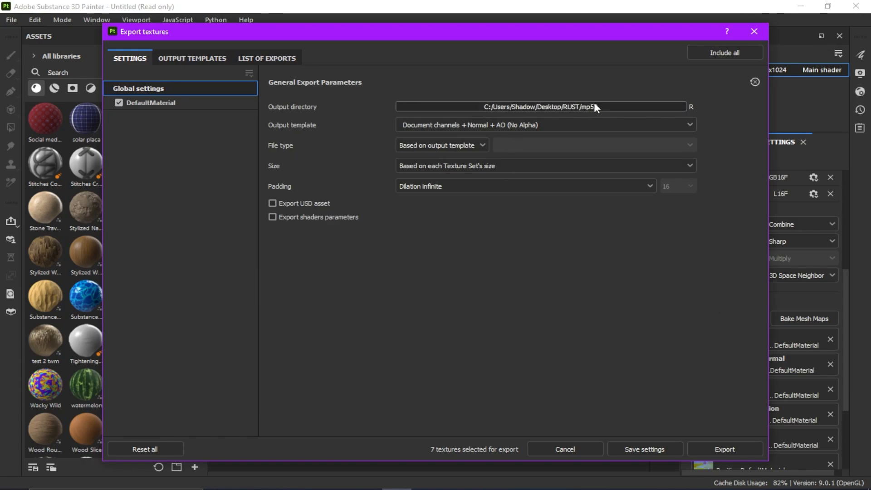
{"action": "type", "text": "2"}
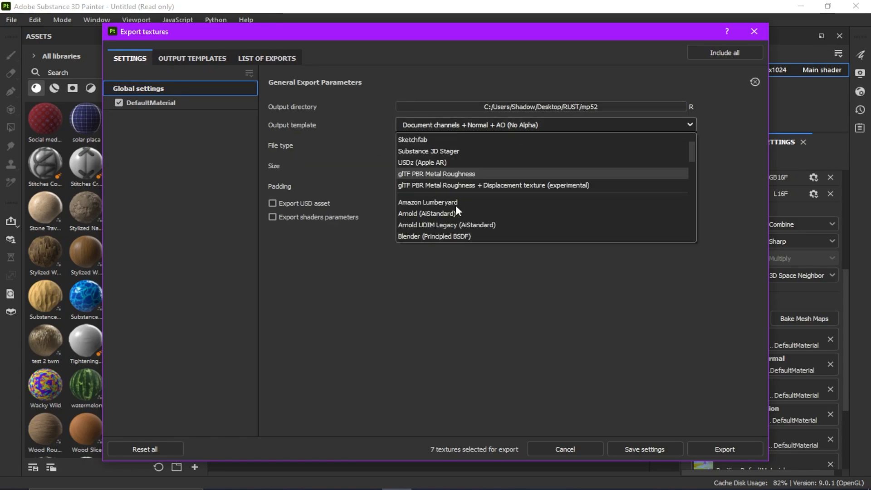
Step: Set the export output template to Blender (Principled BSDF)
{"action": "scroll", "scroll_direction": "down", "scroll_amount": 3}
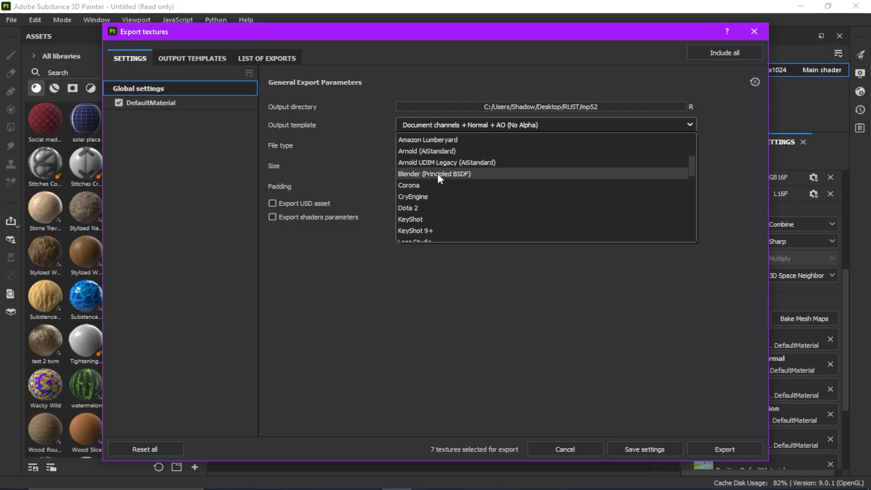
{"action": "left_click", "coordinate": [435, 174]}
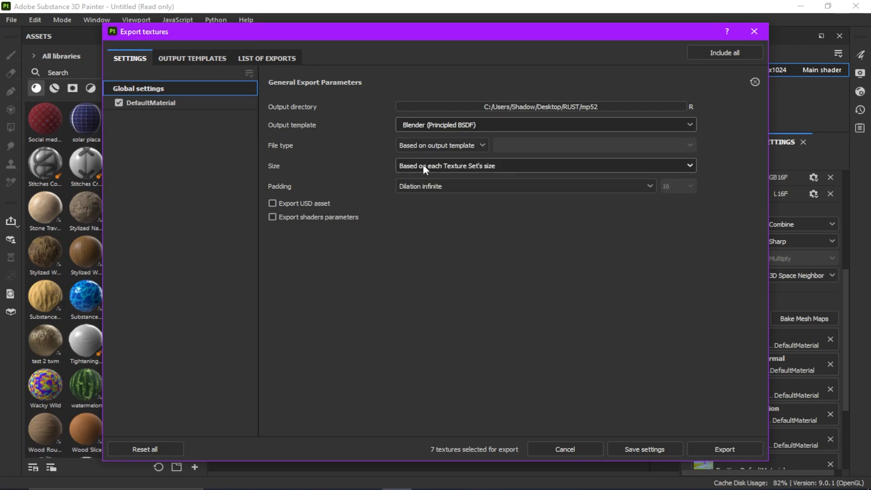
{"action": "left_click", "coordinate": [193, 57]}
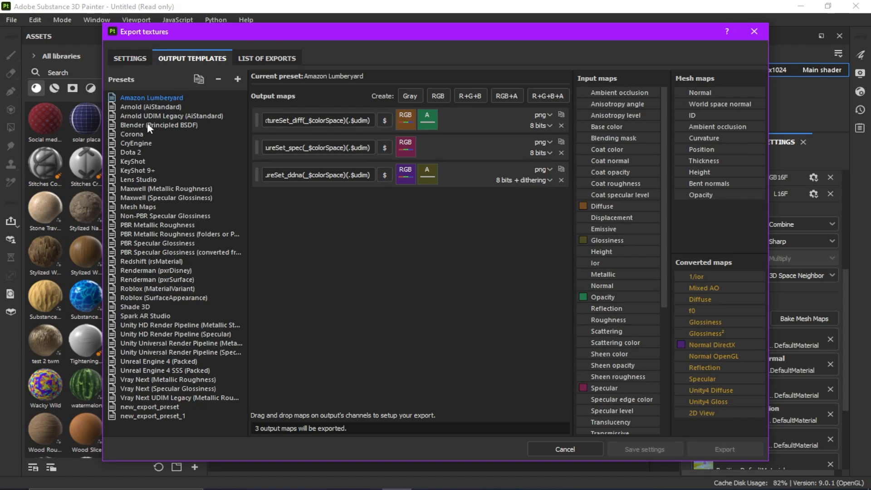
Step: Select the Blender (Principled BSDF) preset and add a new grayscale output map
{"action": "left_click", "coordinate": [159, 125]}
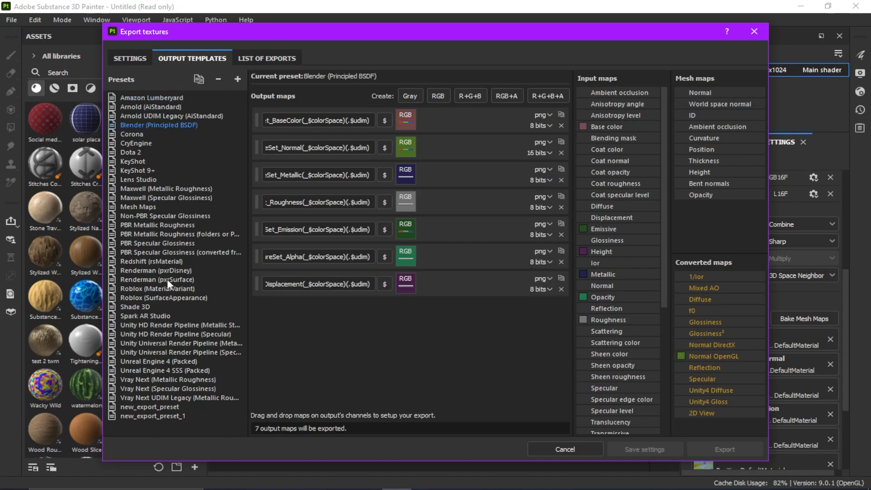
{"action": "mouse_move", "coordinate": [420, 237]}
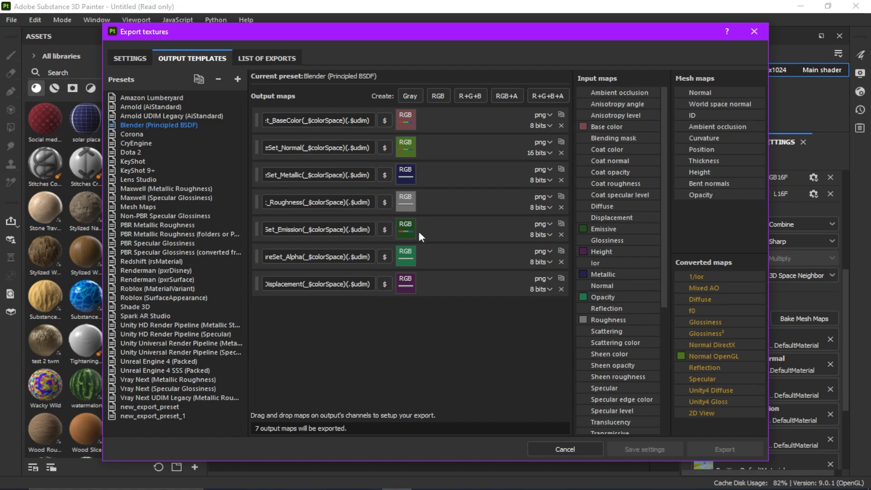
{"action": "mouse_move", "coordinate": [606, 94]}
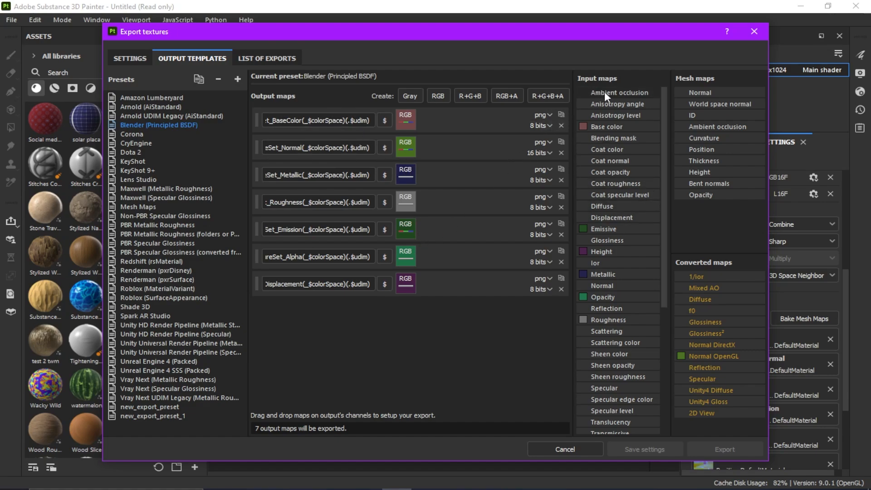
{"action": "mouse_move", "coordinate": [464, 69]}
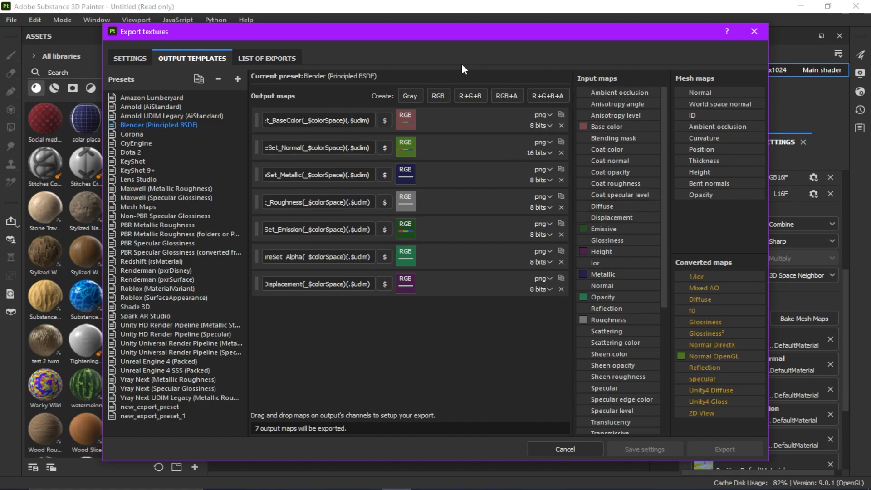
{"action": "left_click", "coordinate": [411, 96]}
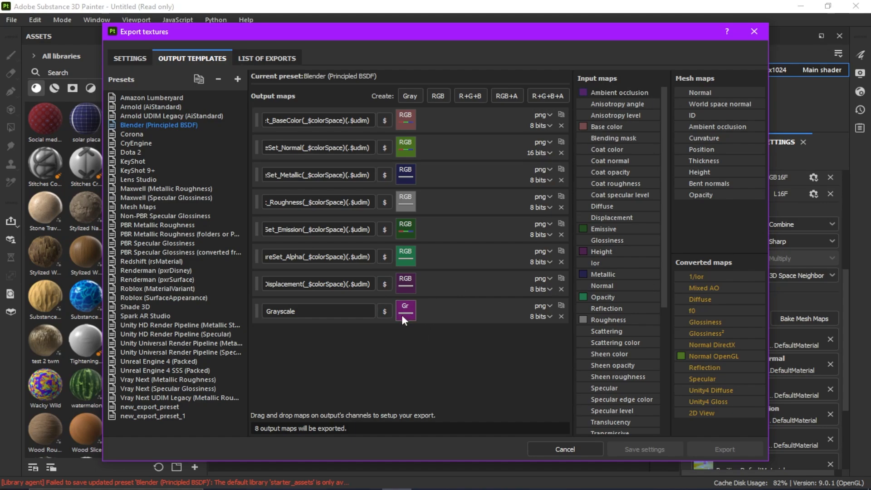
{"action": "mouse_move", "coordinate": [402, 357]}
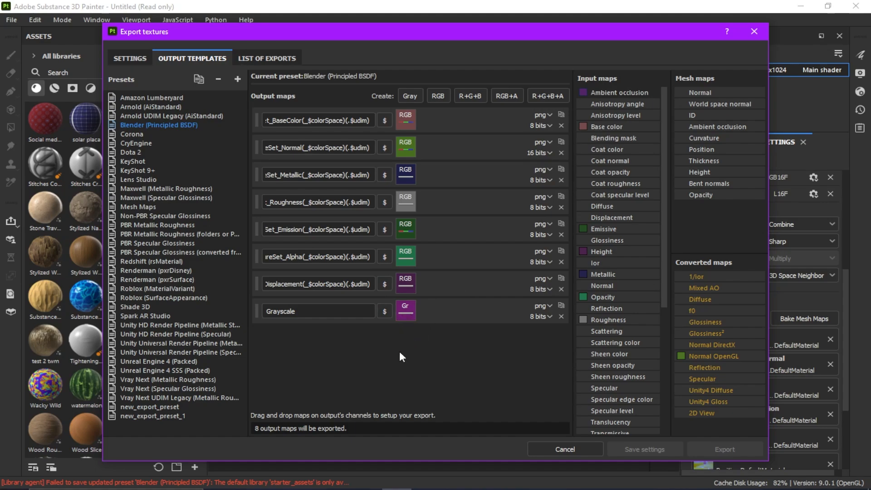
{"action": "mouse_move", "coordinate": [129, 57]}
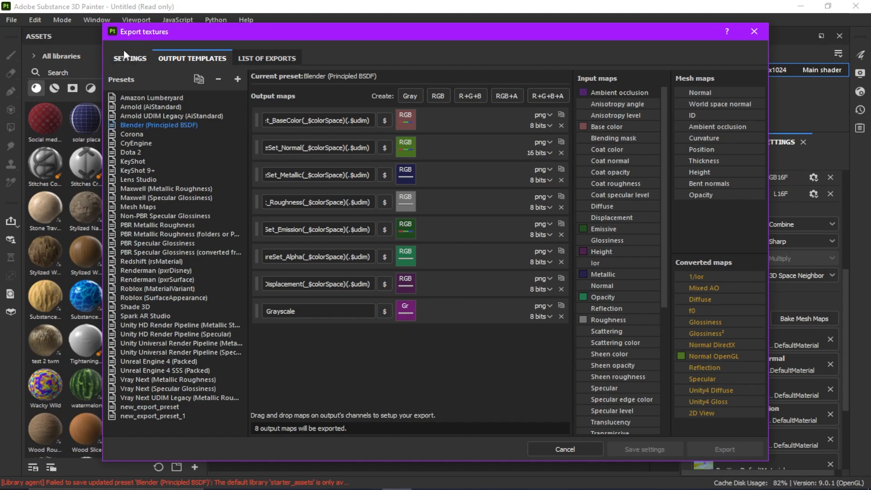
Step: Switch back to the export Settings tab, now listing 8 textures to export
{"action": "left_click", "coordinate": [130, 58]}
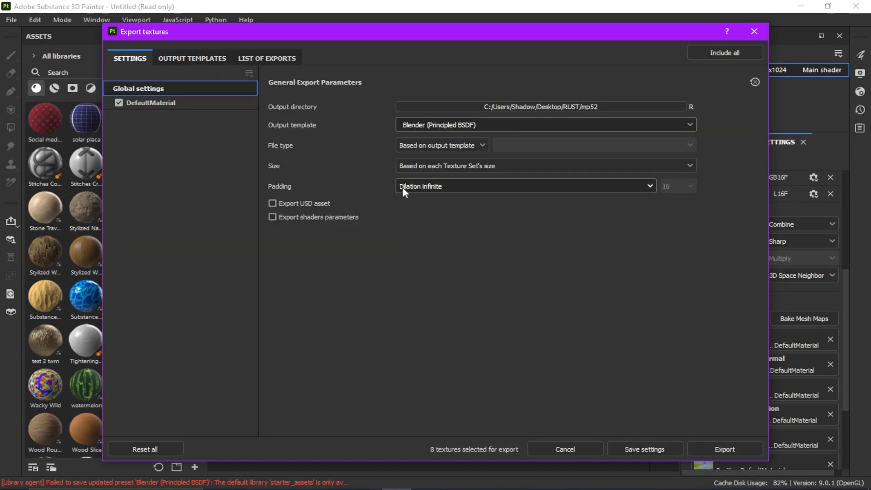
{"action": "mouse_move", "coordinate": [420, 186]}
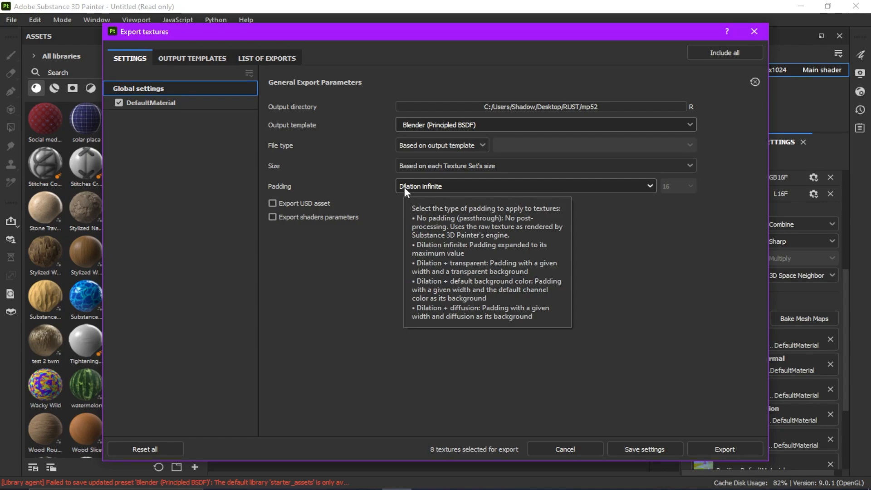
{"action": "mouse_move", "coordinate": [382, 174]}
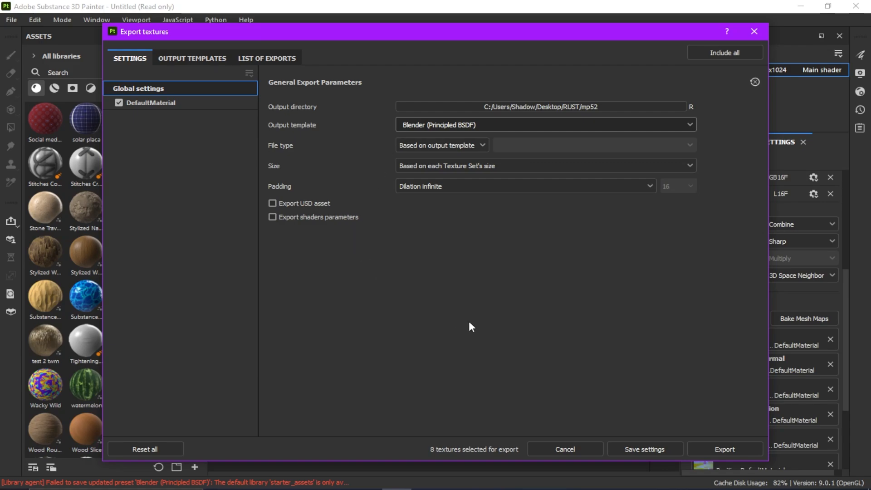
{"action": "mouse_move", "coordinate": [725, 449]}
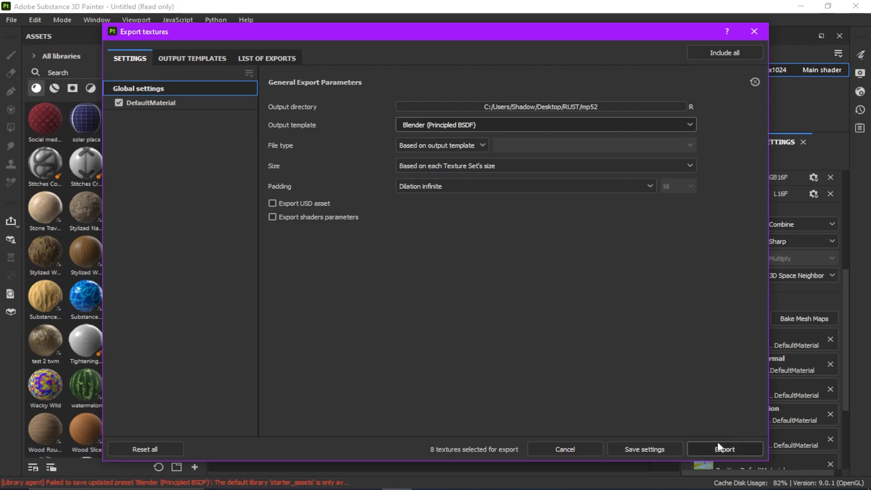
Step: Export the 8 DefaultMaterial PNG maps to the mp52 folder
{"action": "left_click", "coordinate": [724, 448]}
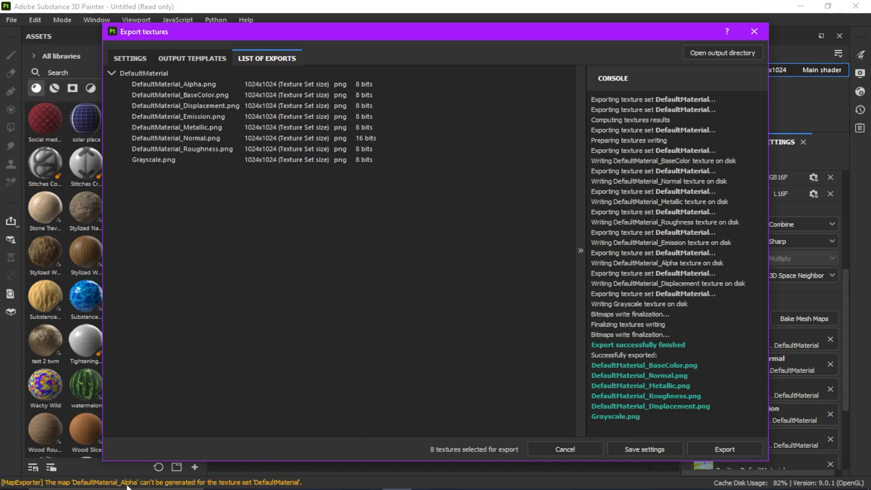
{"action": "mouse_move", "coordinate": [228, 488]}
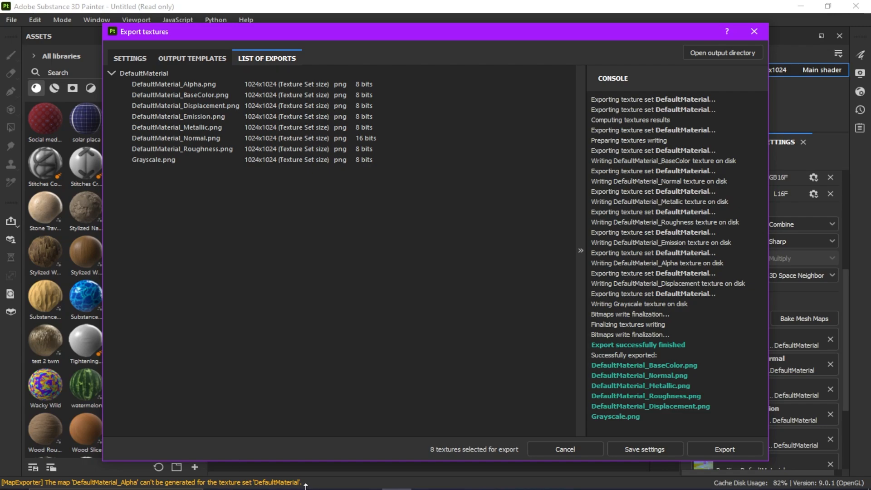
{"action": "mouse_move", "coordinate": [313, 351]}
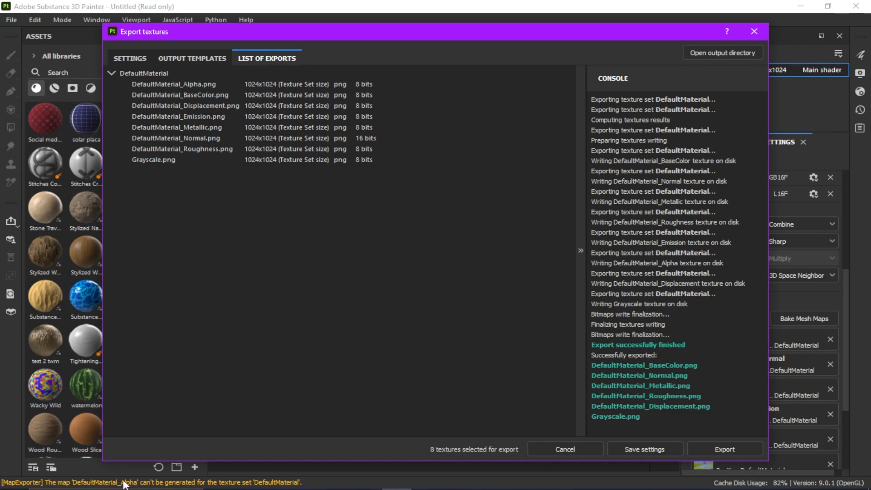
{"action": "mouse_move", "coordinate": [610, 369]}
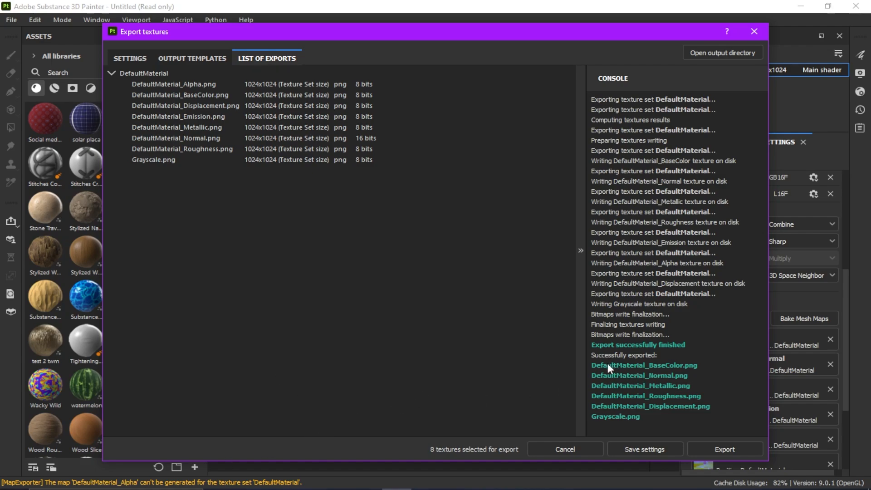
{"action": "mouse_move", "coordinate": [606, 402]}
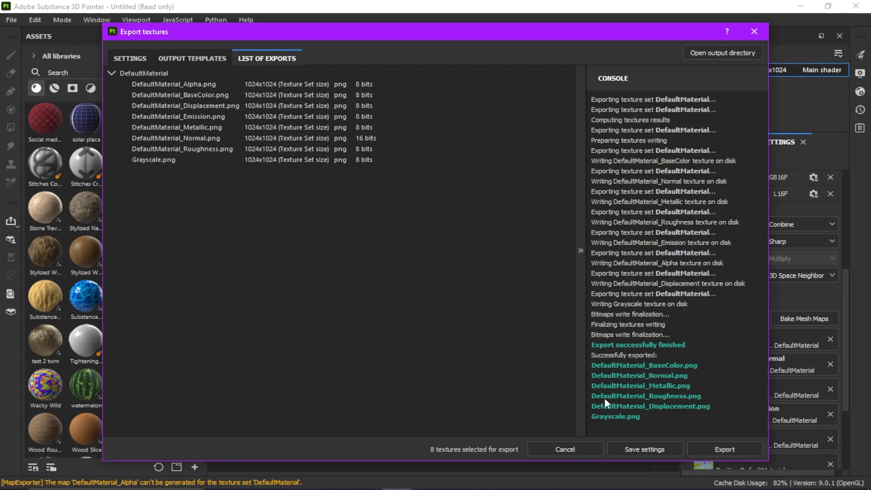
{"action": "mouse_move", "coordinate": [605, 372]}
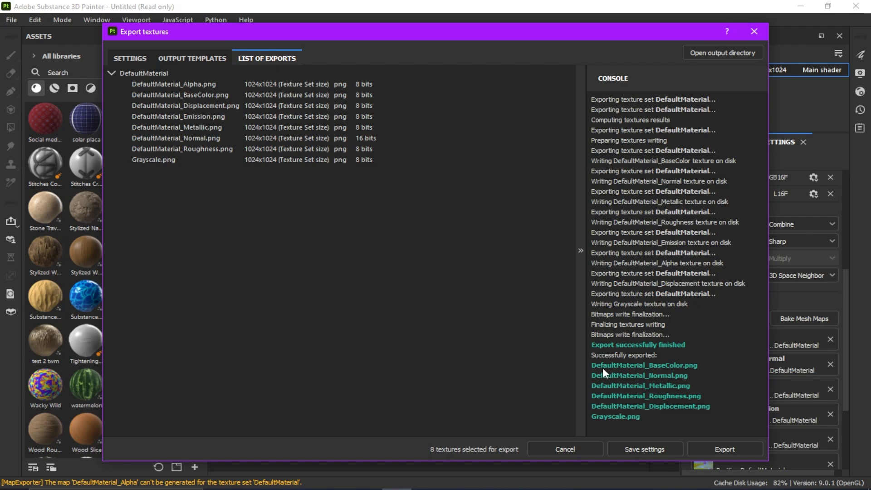
{"action": "mouse_move", "coordinate": [166, 154]}
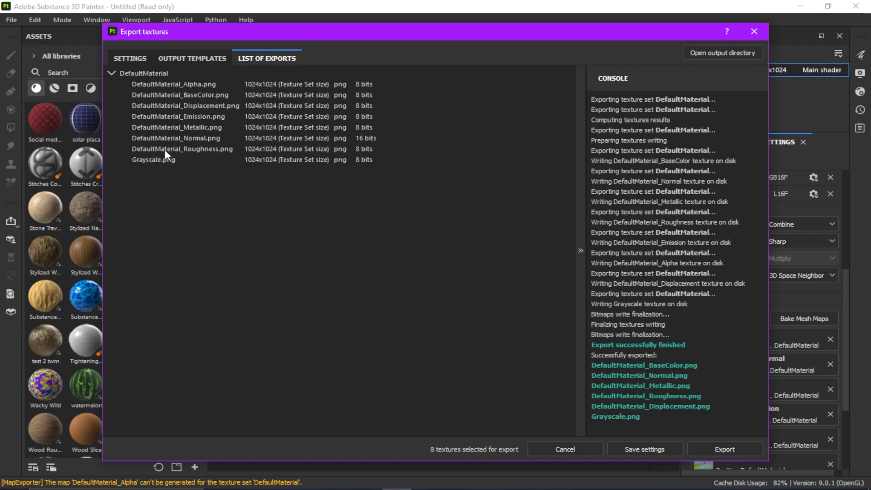
{"action": "mouse_move", "coordinate": [171, 108]}
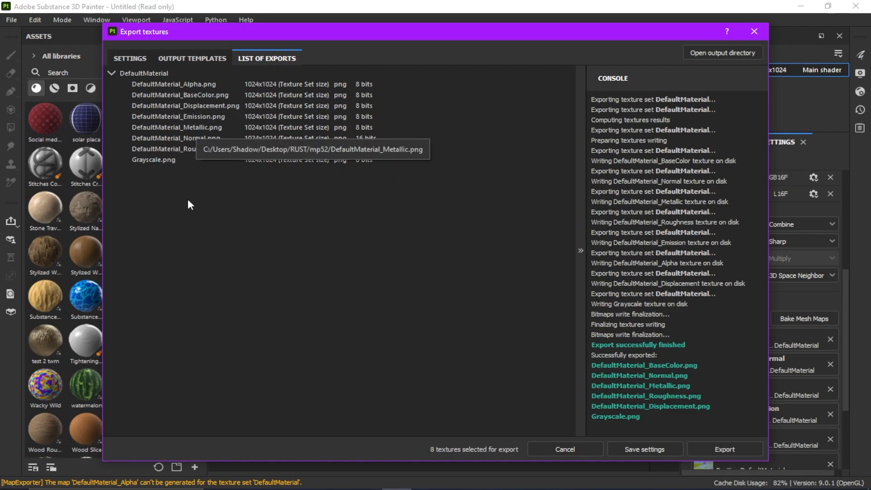
{"action": "mouse_move", "coordinate": [230, 370]}
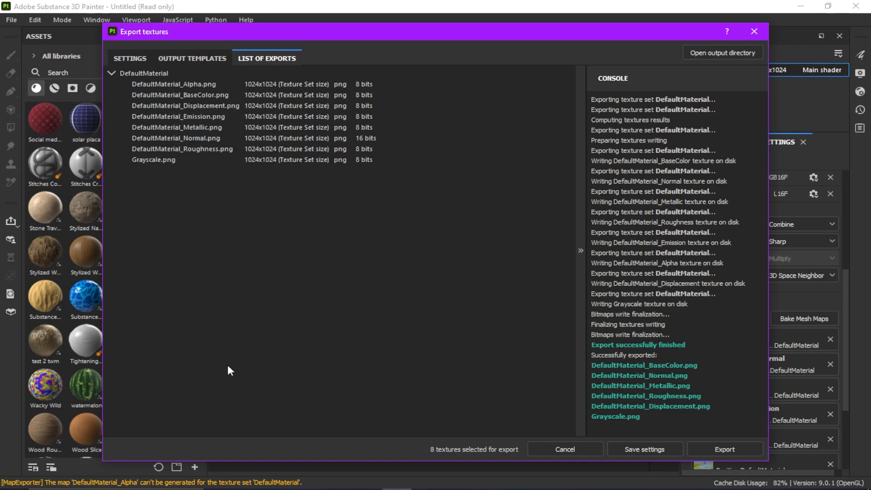
{"action": "mouse_move", "coordinate": [194, 278]}
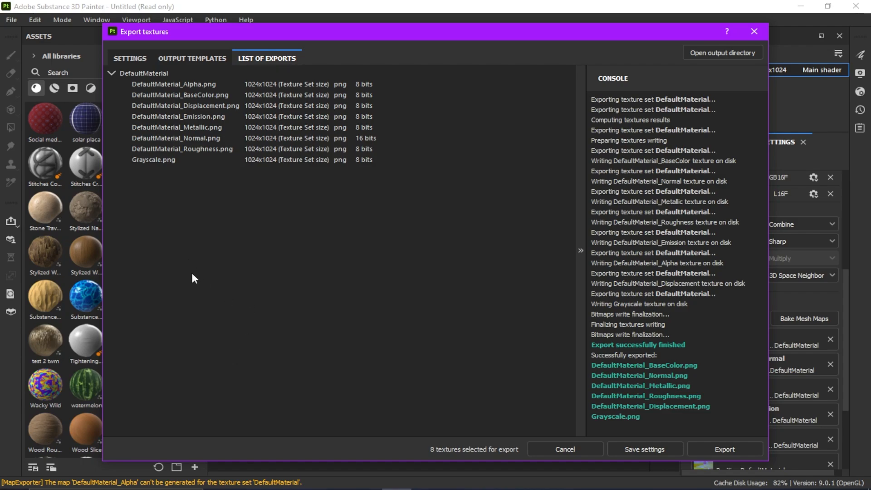
{"action": "mouse_move", "coordinate": [162, 256]}
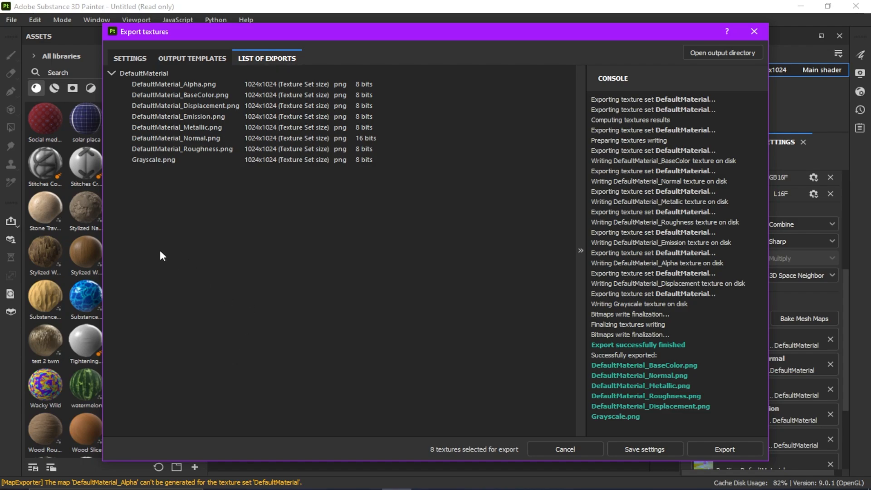
{"action": "mouse_move", "coordinate": [68, 161]}
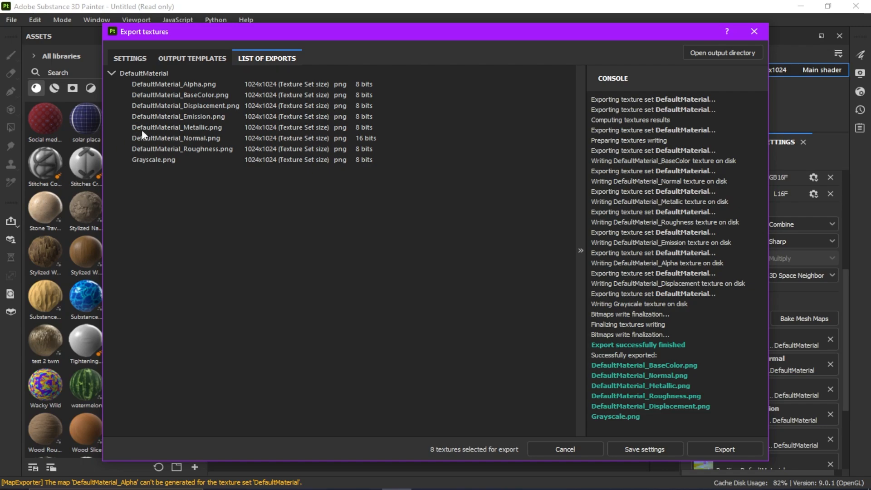
{"action": "mouse_move", "coordinate": [158, 148]}
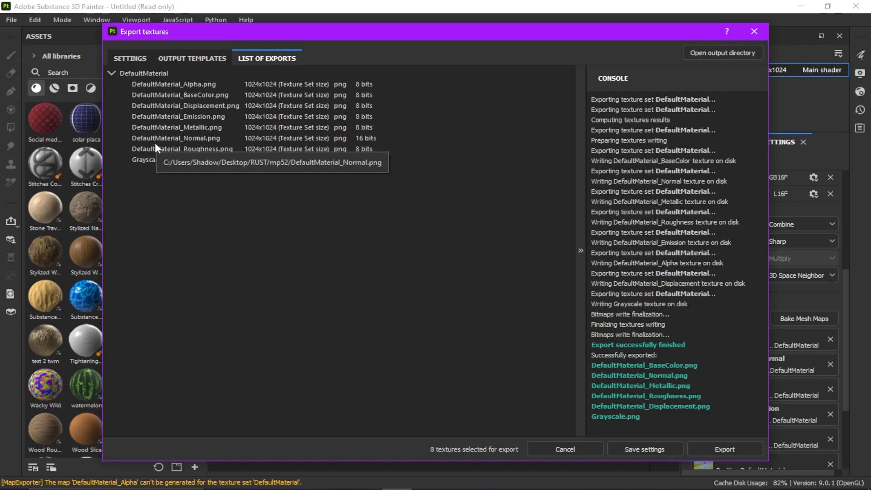
{"action": "mouse_move", "coordinate": [211, 253]}
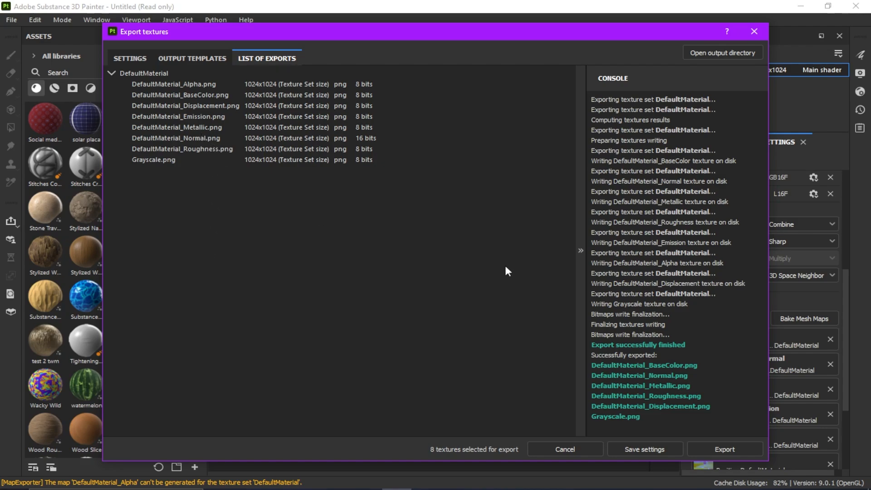
{"action": "mouse_move", "coordinate": [465, 203]}
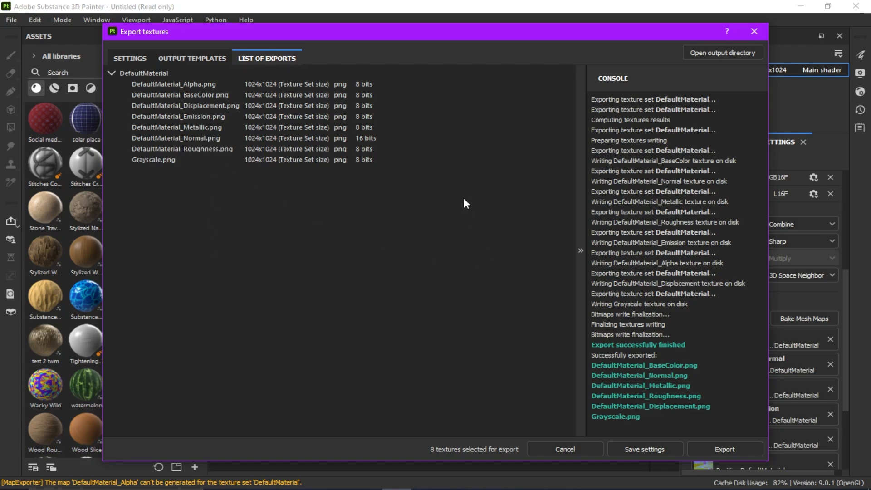
{"action": "mouse_move", "coordinate": [458, 201]}
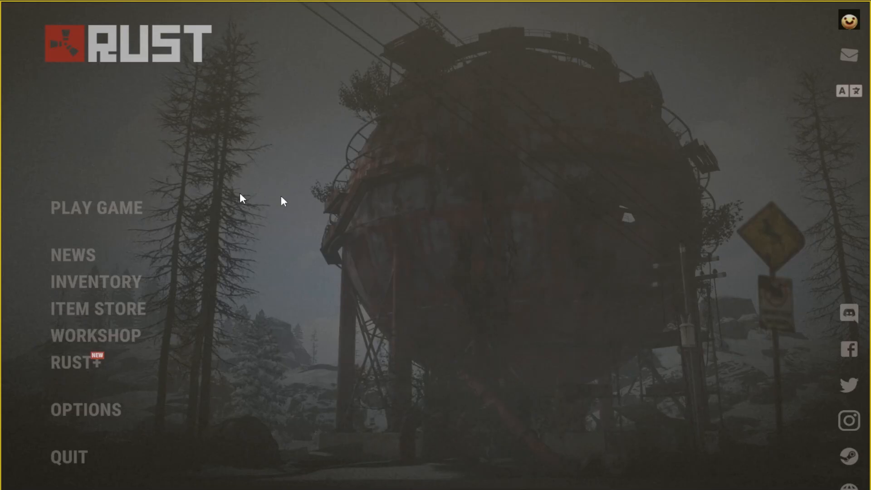
{"action": "mouse_move", "coordinate": [95, 336]}
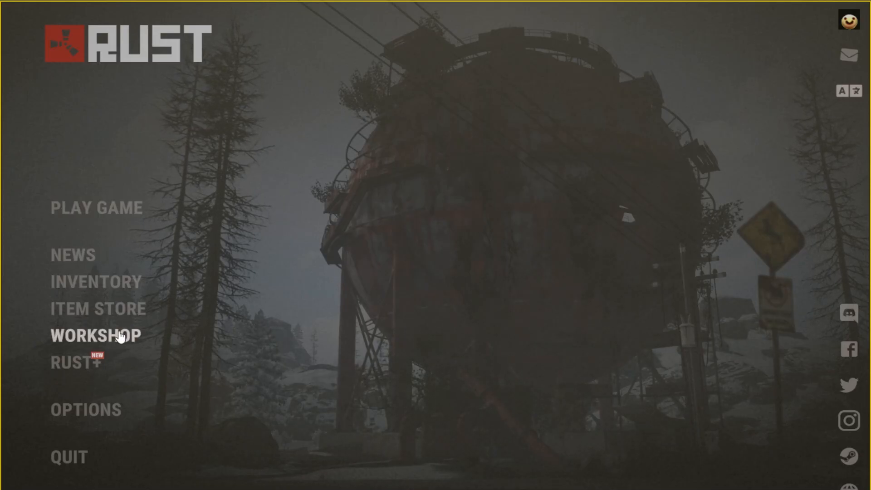
Step: Choose WORKSHOP on Rust's main menu to open the item editor with a T-shirt preview
{"action": "left_click", "coordinate": [94, 335]}
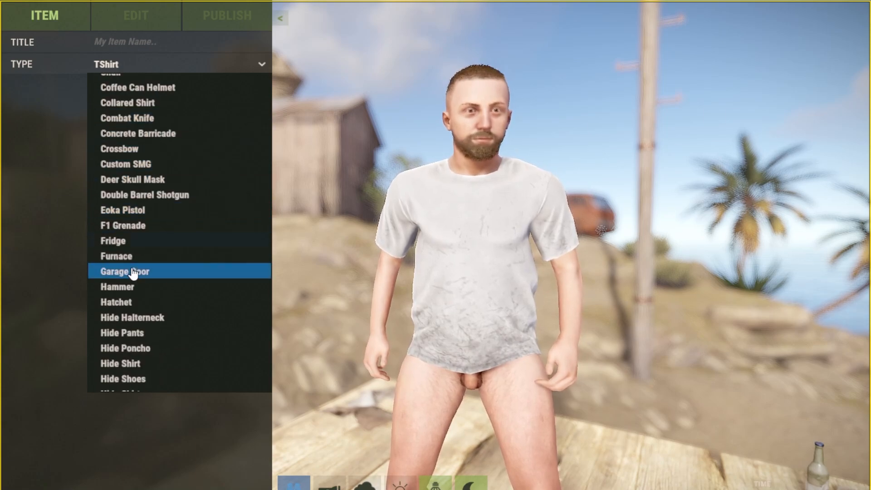
Step: Set the workshop item type to Mp5 from the TYPE list
{"action": "scroll", "scroll_direction": "down", "scroll_amount": 3}
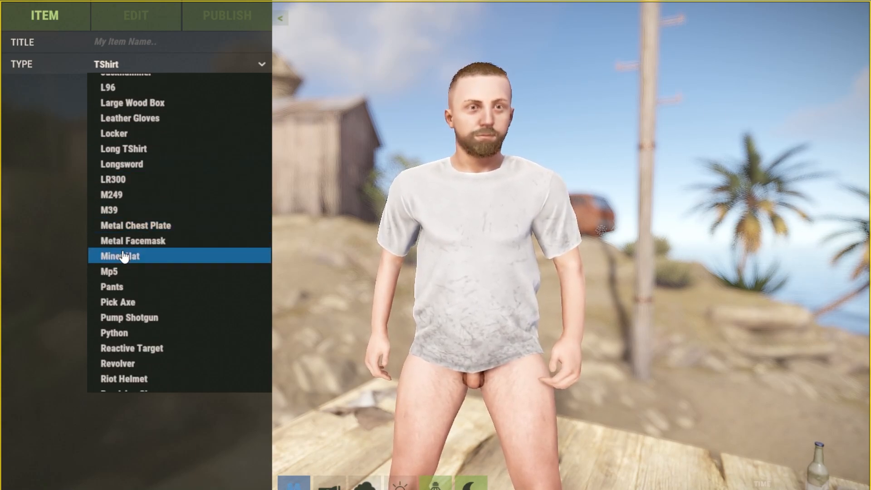
{"action": "left_click", "coordinate": [109, 272]}
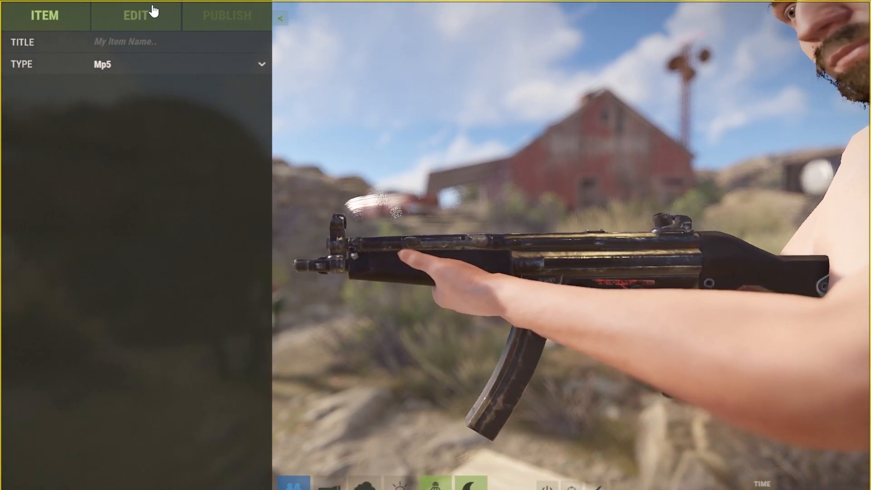
Step: Load DefaultMaterial_BaseColor.png as the diffuse map and DefaultMaterial_Normal.png as the normal map
{"action": "left_click", "coordinate": [136, 16]}
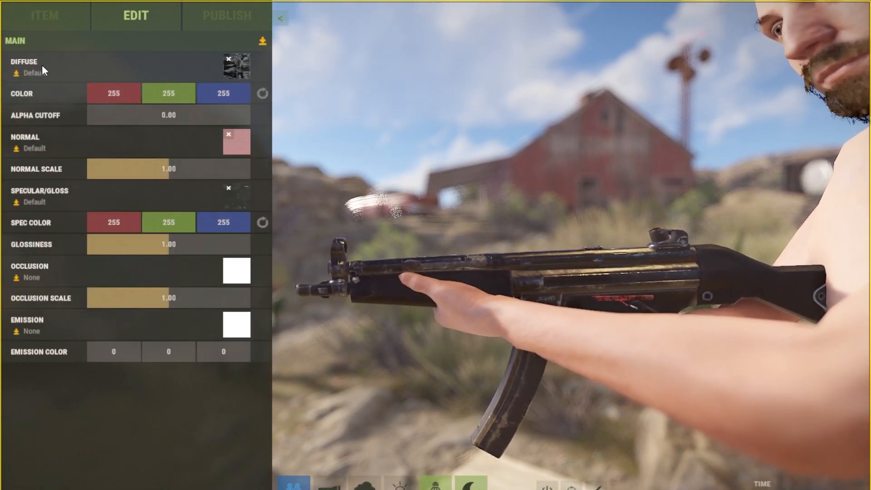
{"action": "mouse_move", "coordinate": [236, 72]}
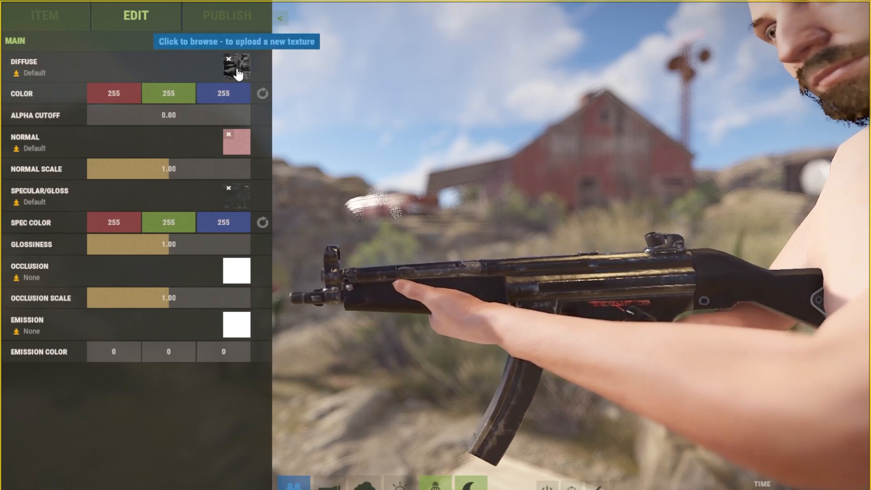
{"action": "left_click", "coordinate": [235, 66]}
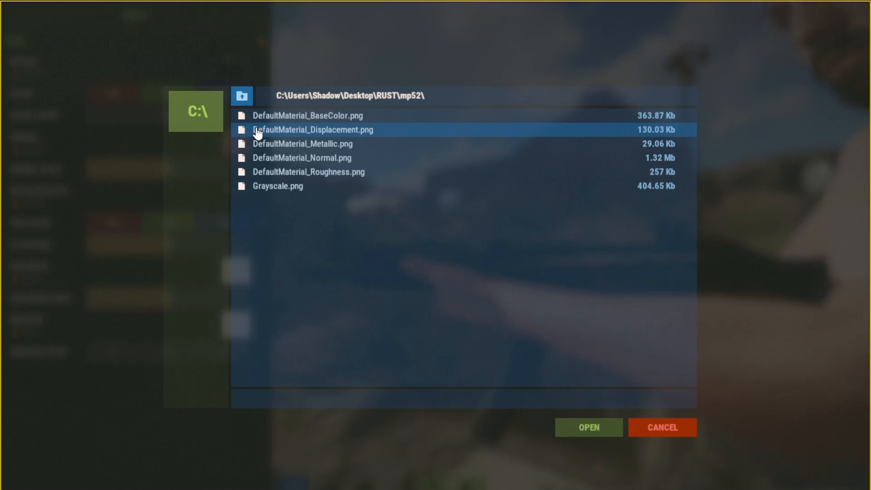
{"action": "left_click", "coordinate": [307, 115]}
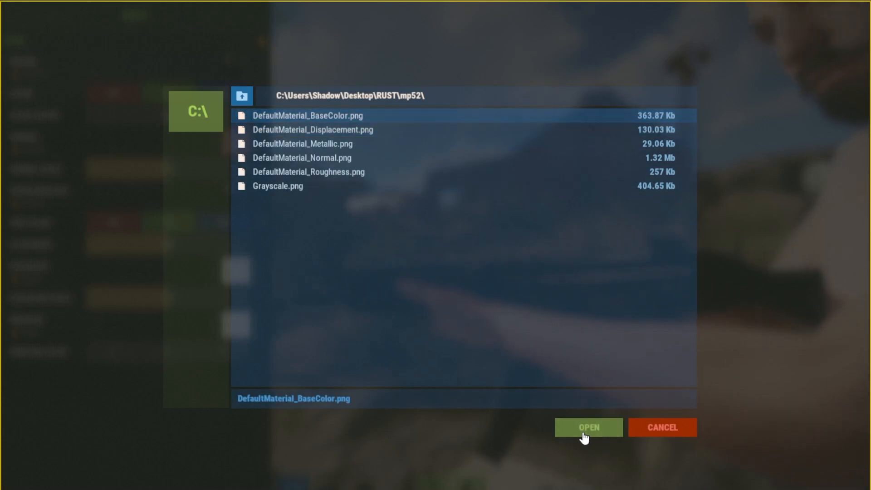
{"action": "left_click", "coordinate": [589, 428]}
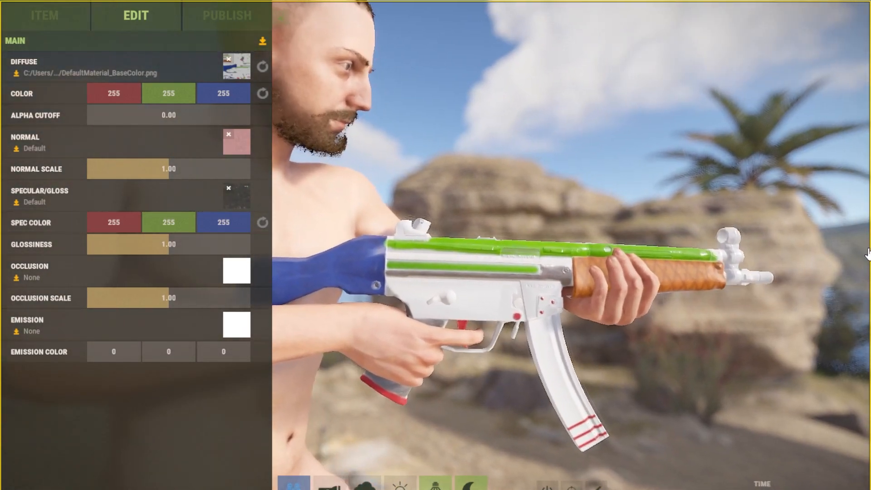
{"action": "left_click", "coordinate": [228, 134]}
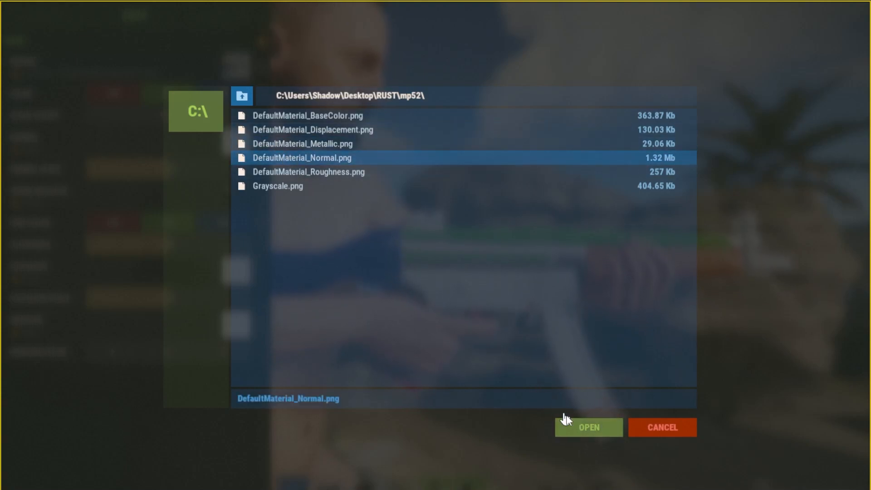
{"action": "left_click", "coordinate": [588, 428]}
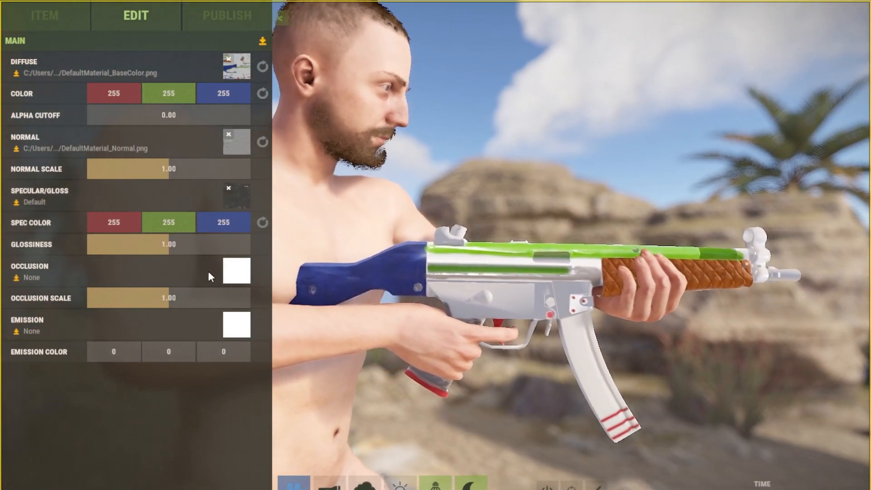
{"action": "mouse_move", "coordinate": [237, 271]}
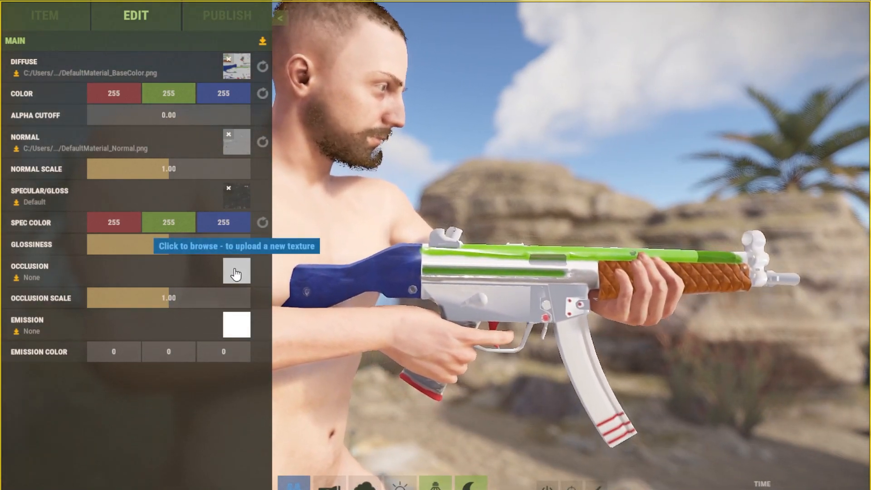
Step: Load Grayscale.png as the MP5 occlusion map and adjust the glossiness slider
{"action": "left_click", "coordinate": [237, 273]}
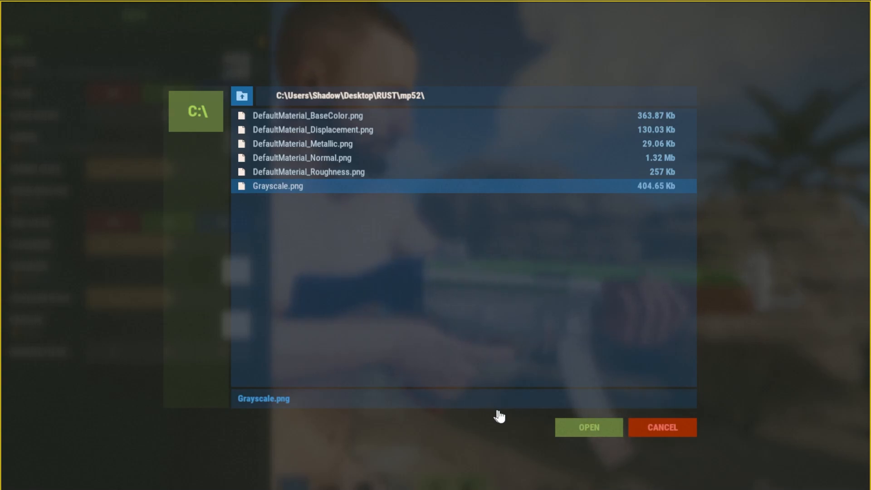
{"action": "left_click", "coordinate": [588, 428]}
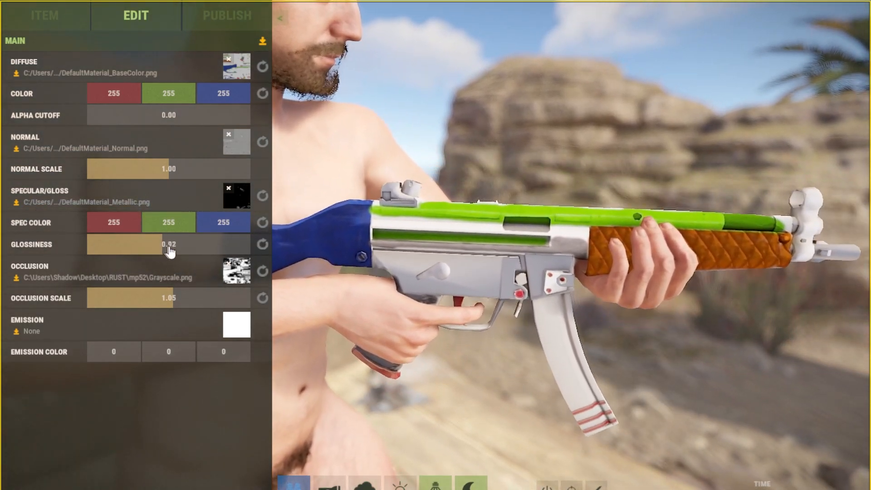
{"action": "left_click_drag", "start_coordinate": [170, 245], "coordinate": [153, 244]}
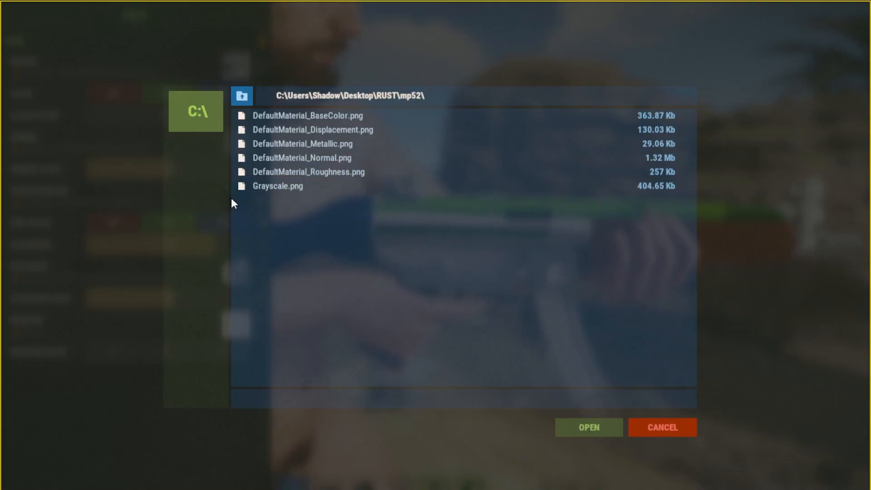
Step: Use DefaultMaterial_Roughness.png for specular/gloss, set glossiness to 0.47, and open graphics settings
{"action": "left_click", "coordinate": [309, 171]}
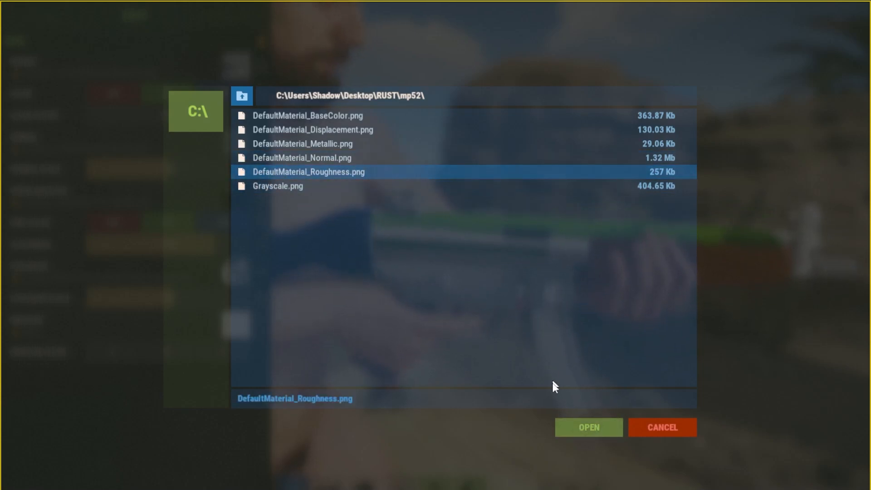
{"action": "left_click", "coordinate": [588, 428]}
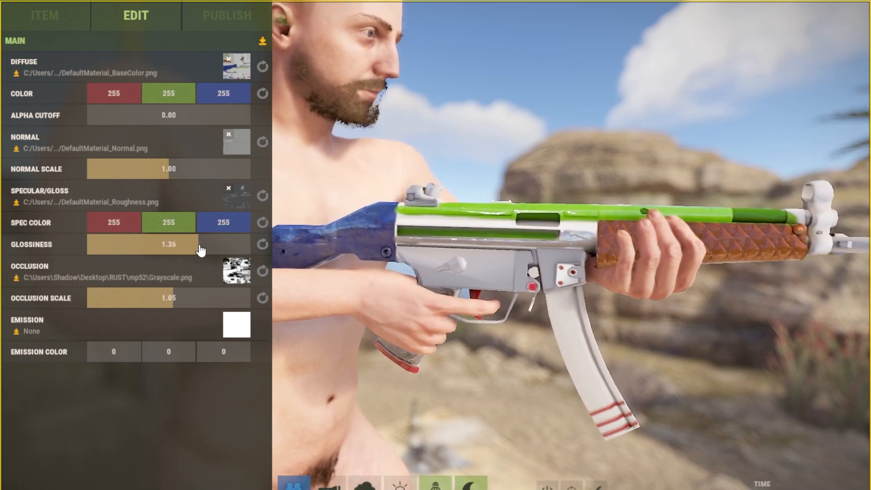
{"action": "left_click_drag", "start_coordinate": [194, 244], "coordinate": [92, 244]}
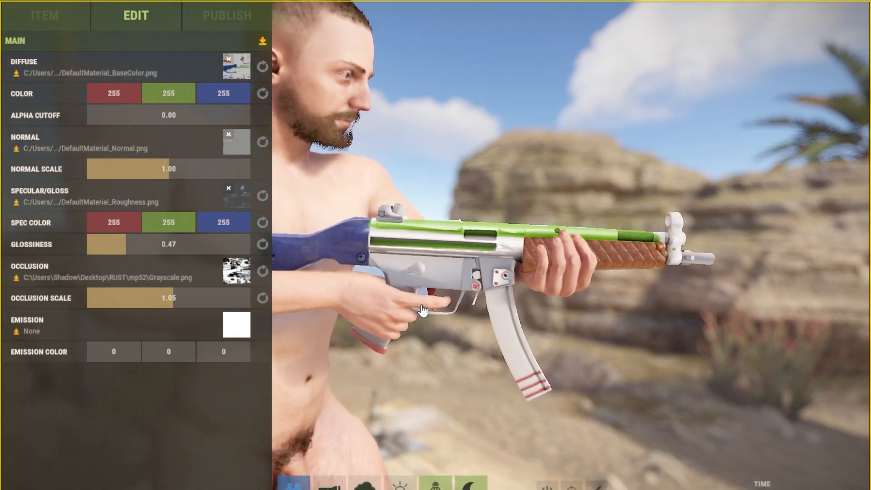
{"action": "key", "text": "Escape"}
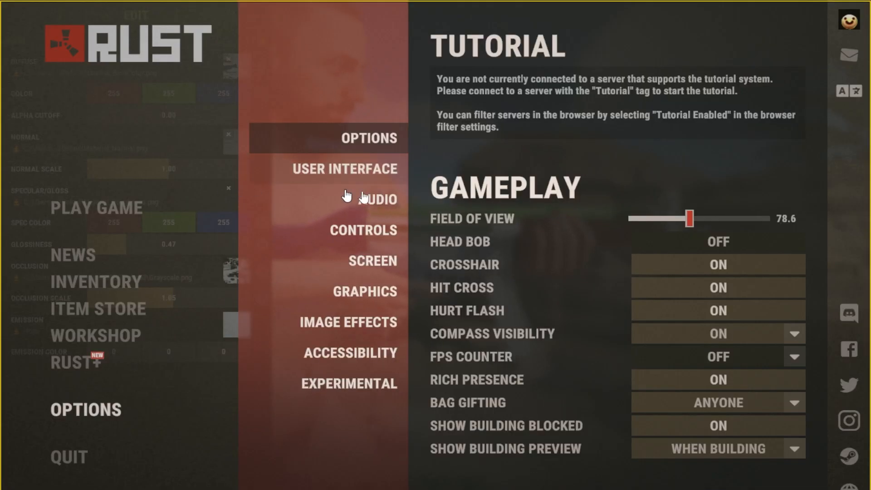
{"action": "left_click", "coordinate": [365, 292]}
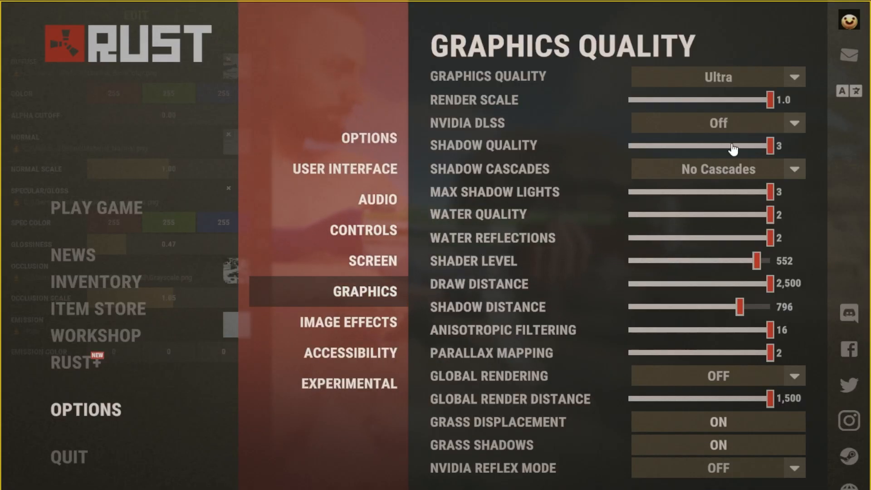